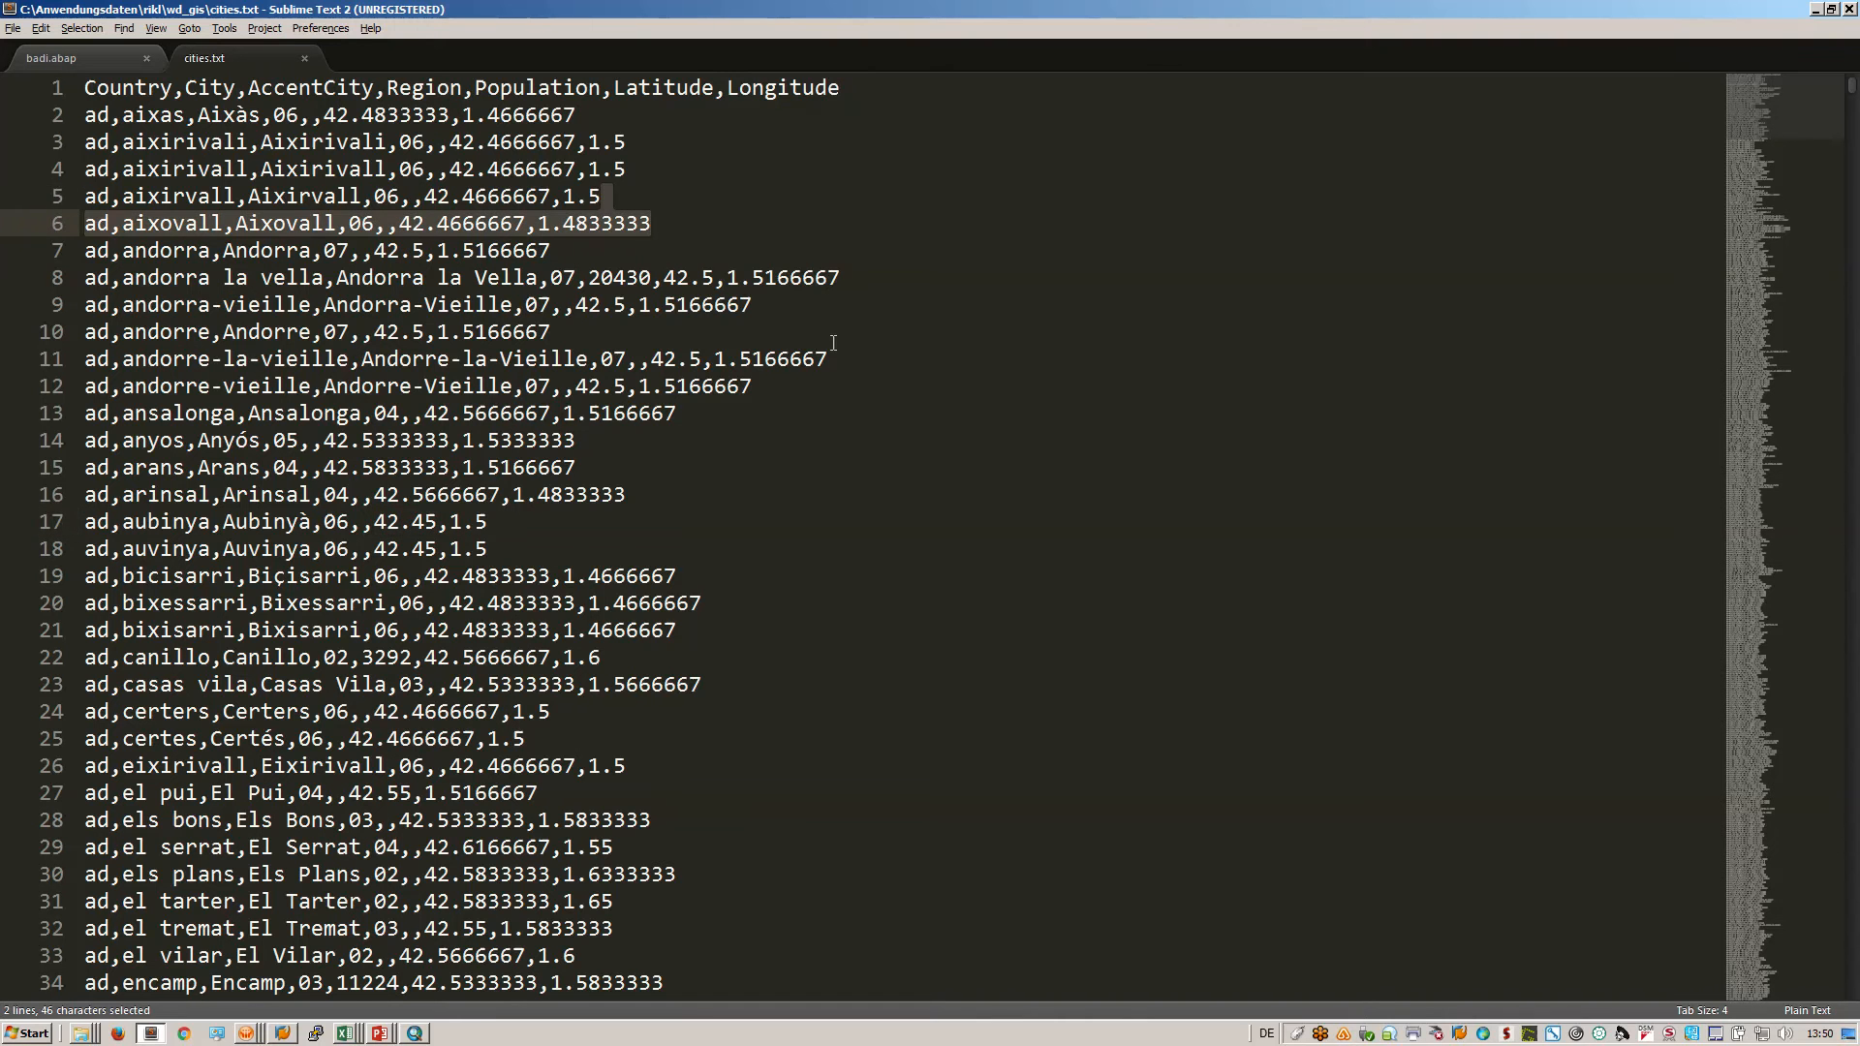
- Switch from the cities.txt listing in Sublime Text to the empty ArcMap window
left_click(699, 385)
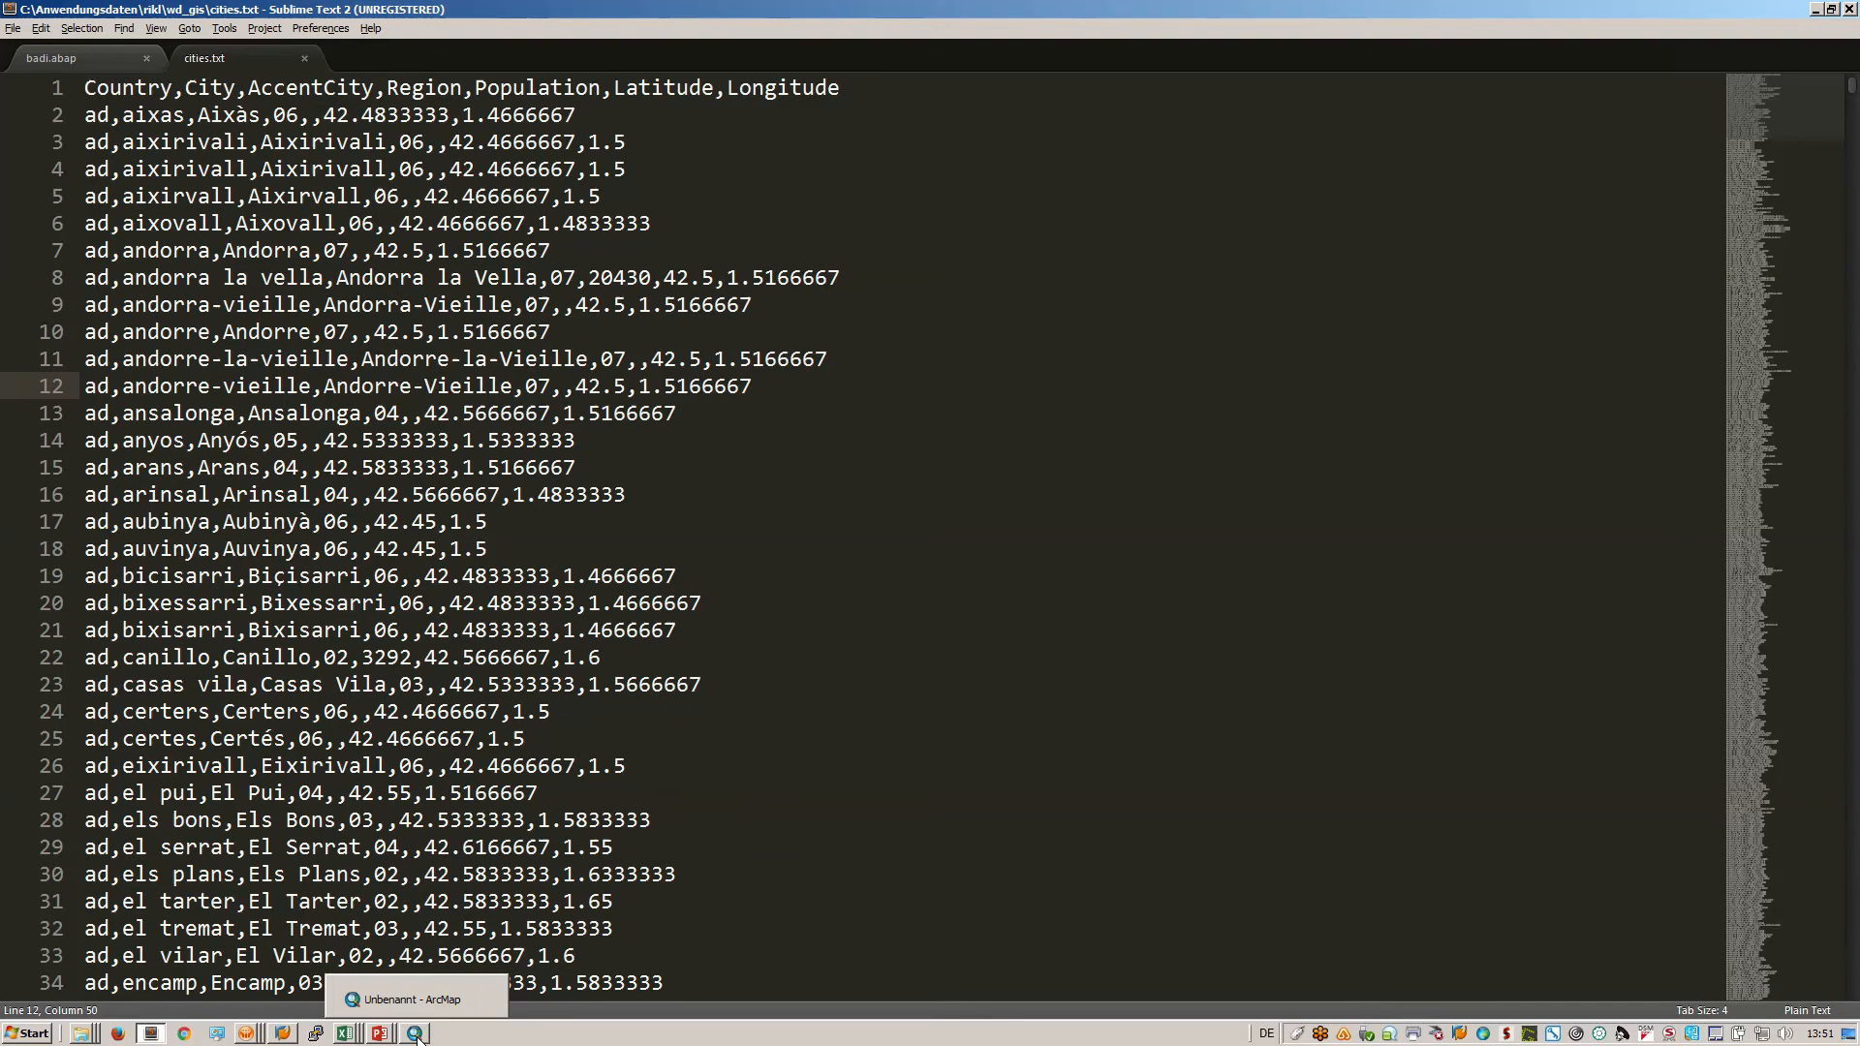
left_click(414, 1033)
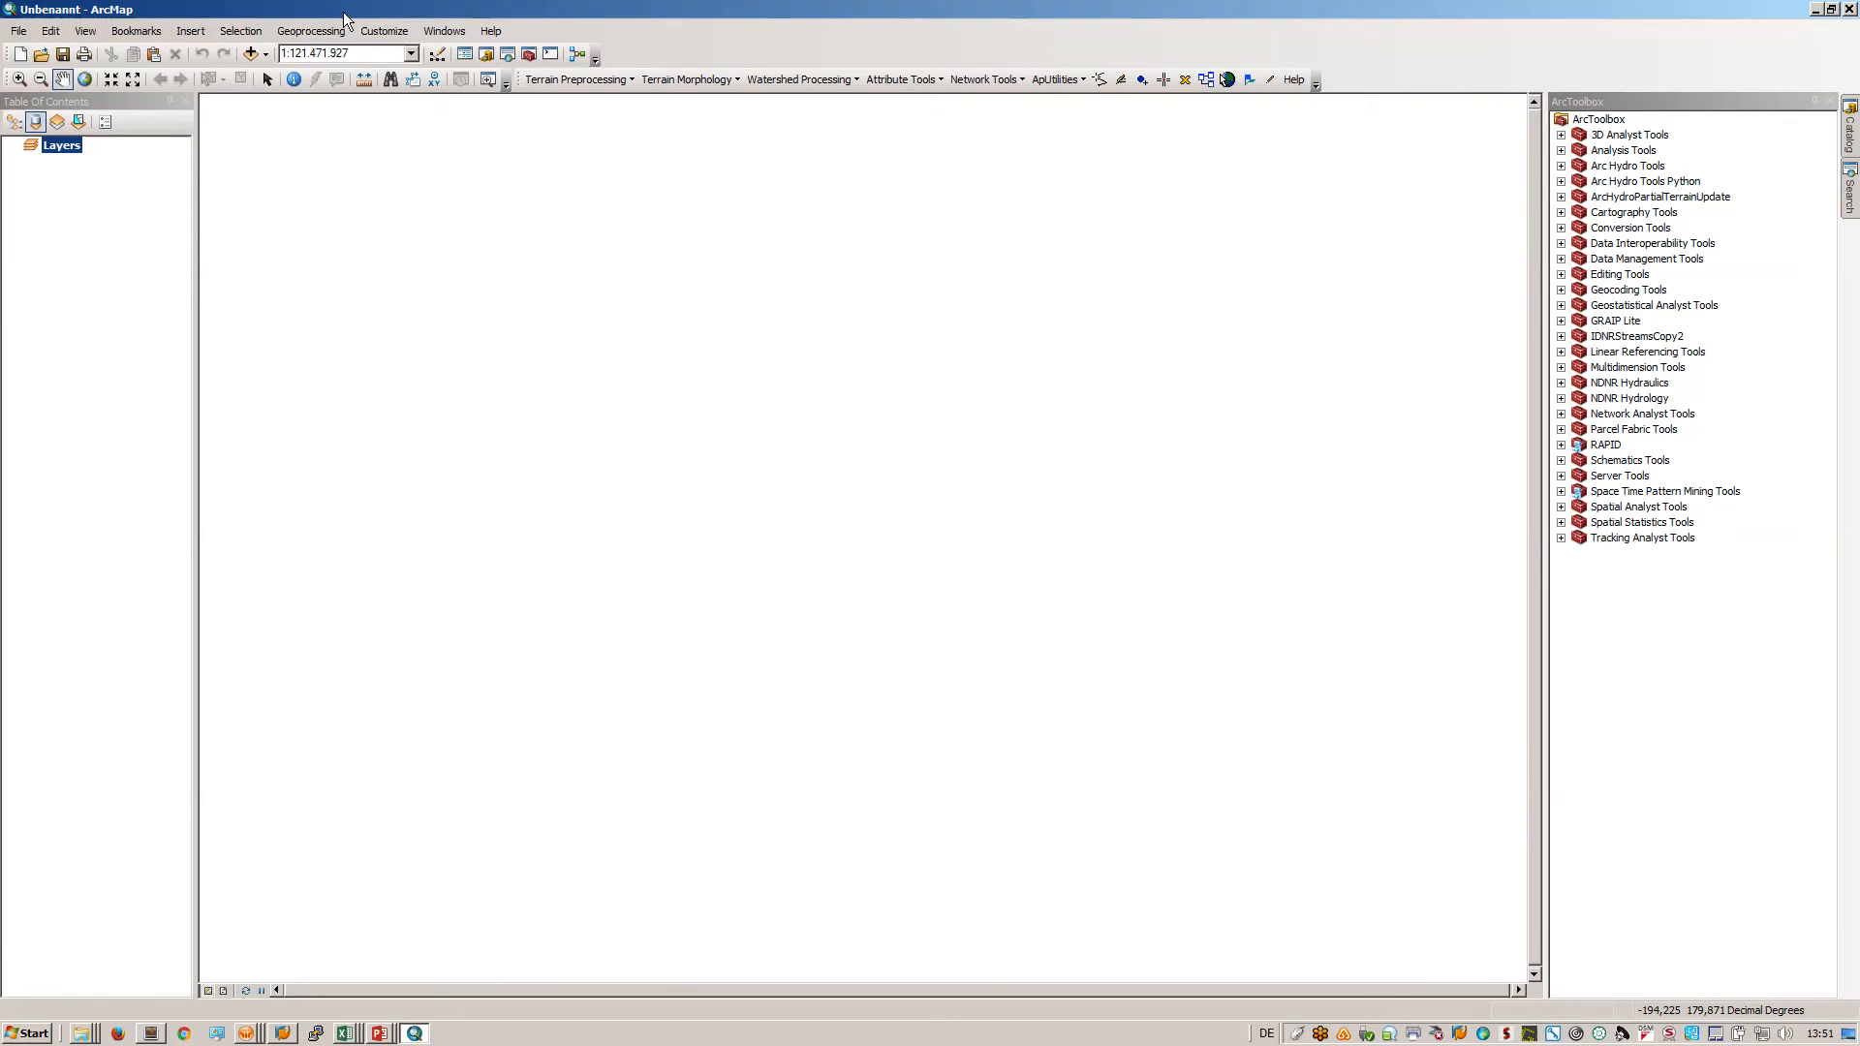
- Add the cities.txt table to the map document via Add Data
left_click(251, 54)
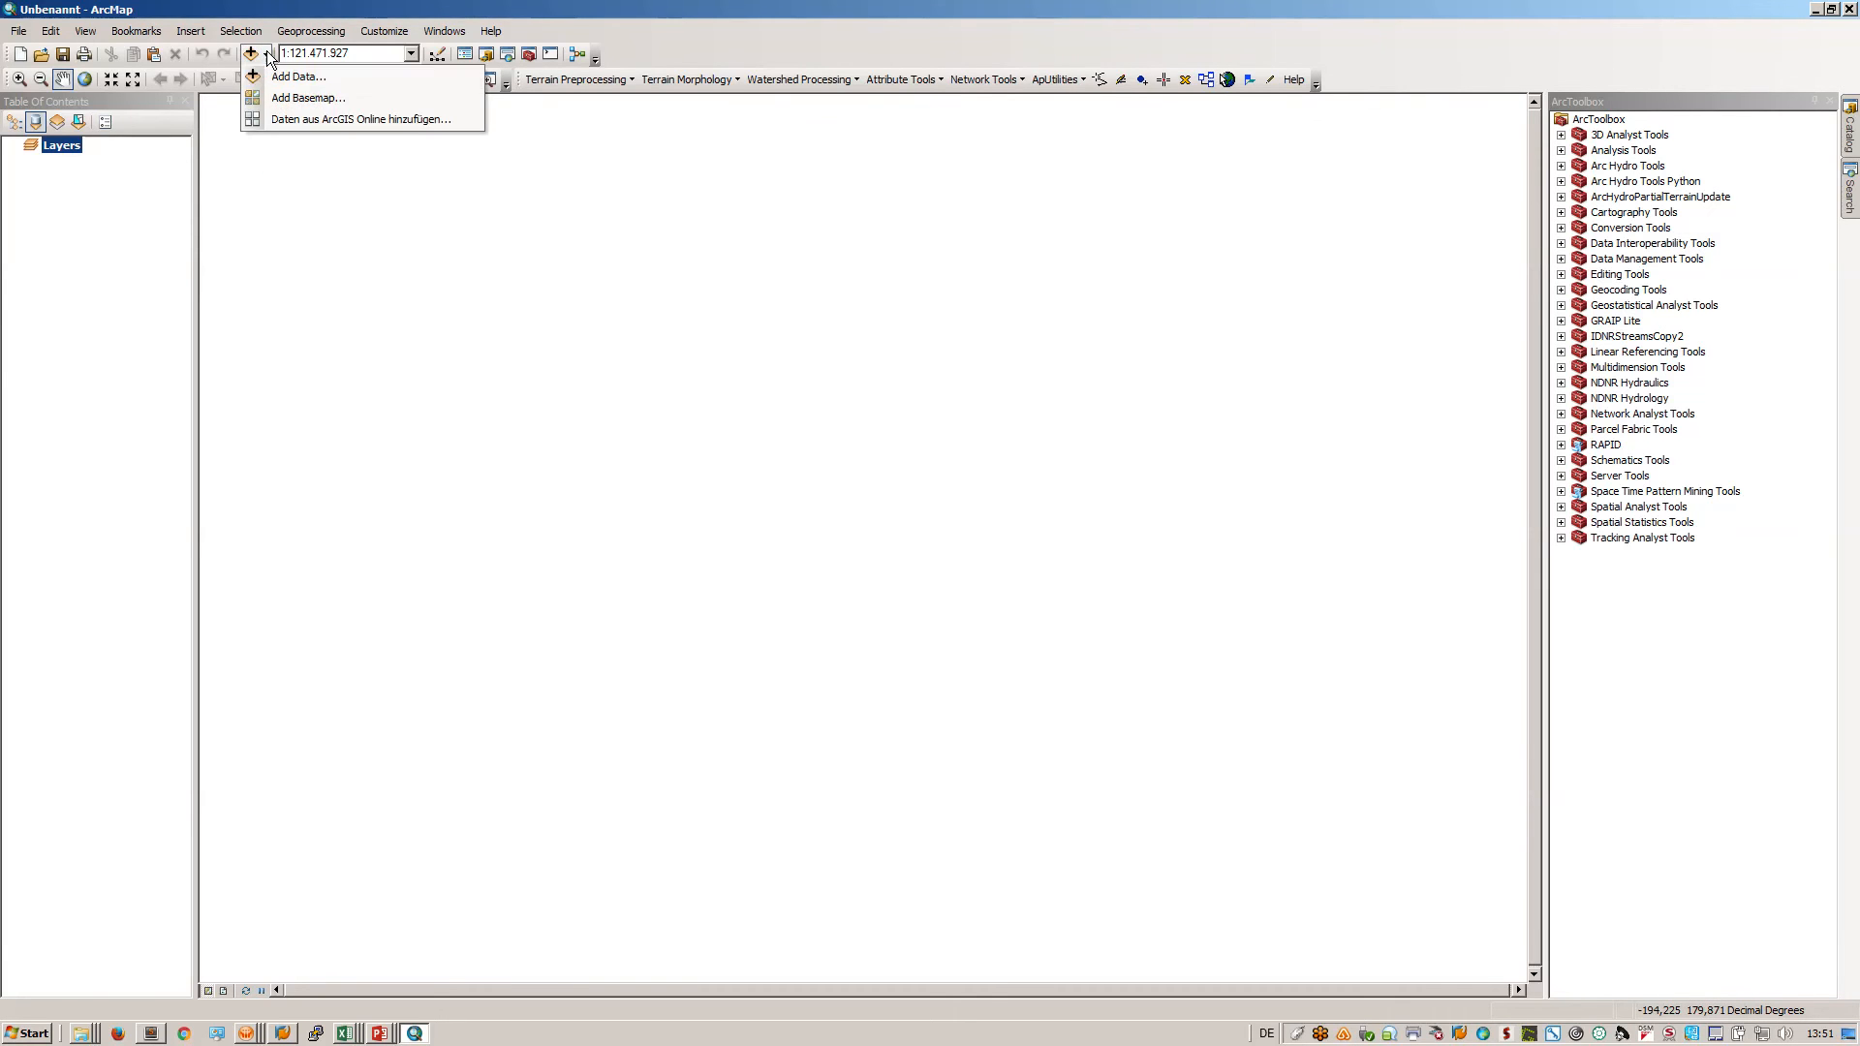
left_click(296, 76)
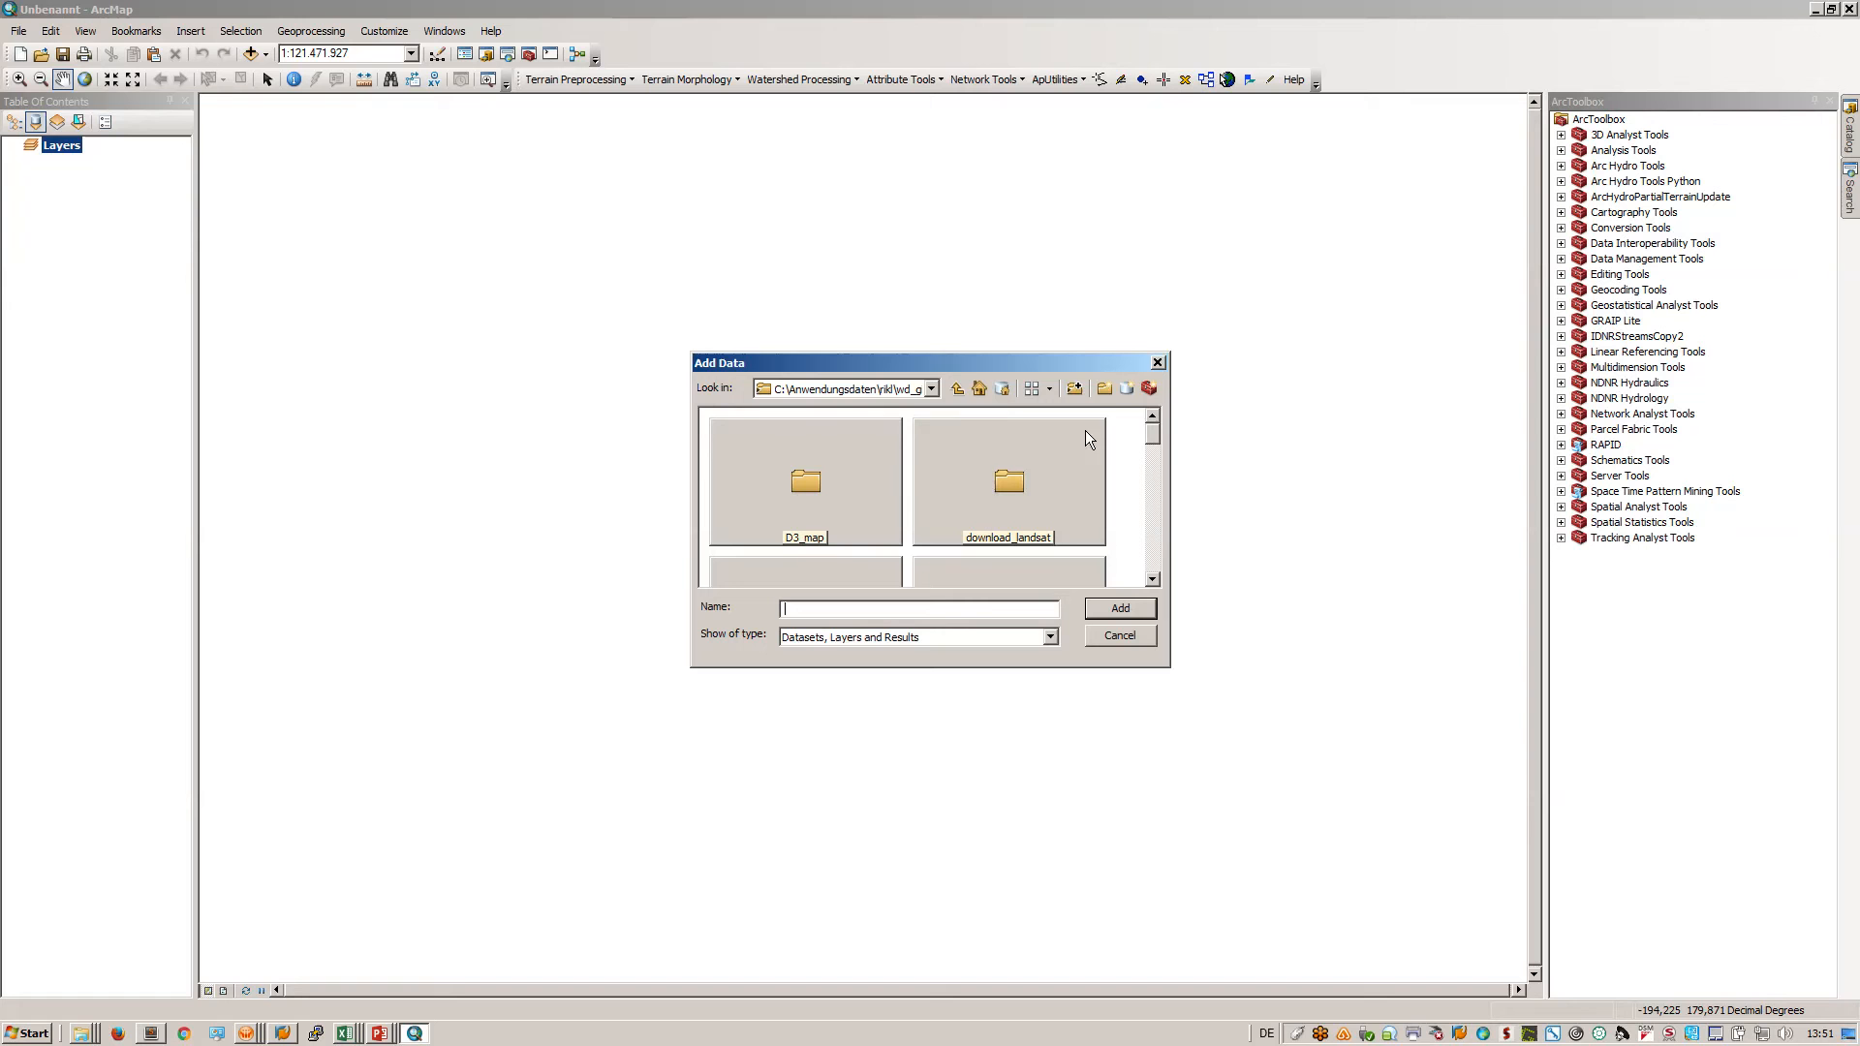
mouse_move(1149, 441)
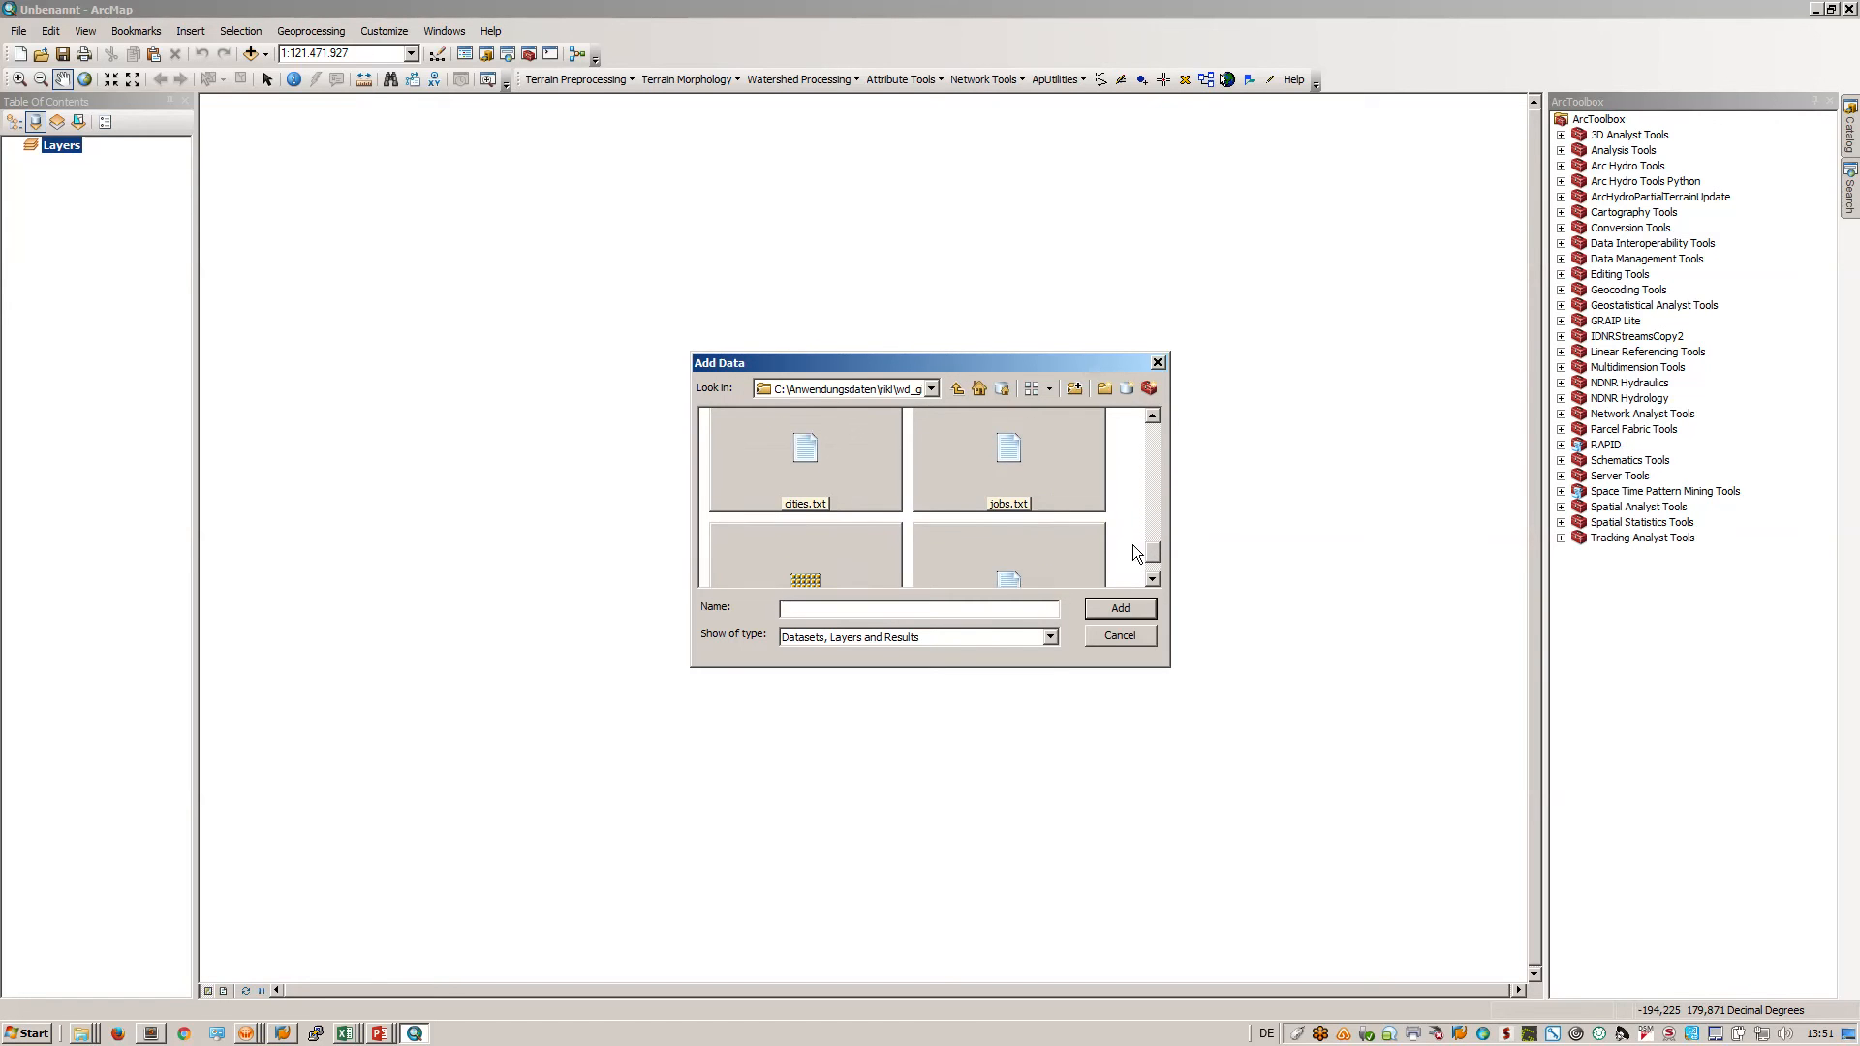
left_click(1116, 606)
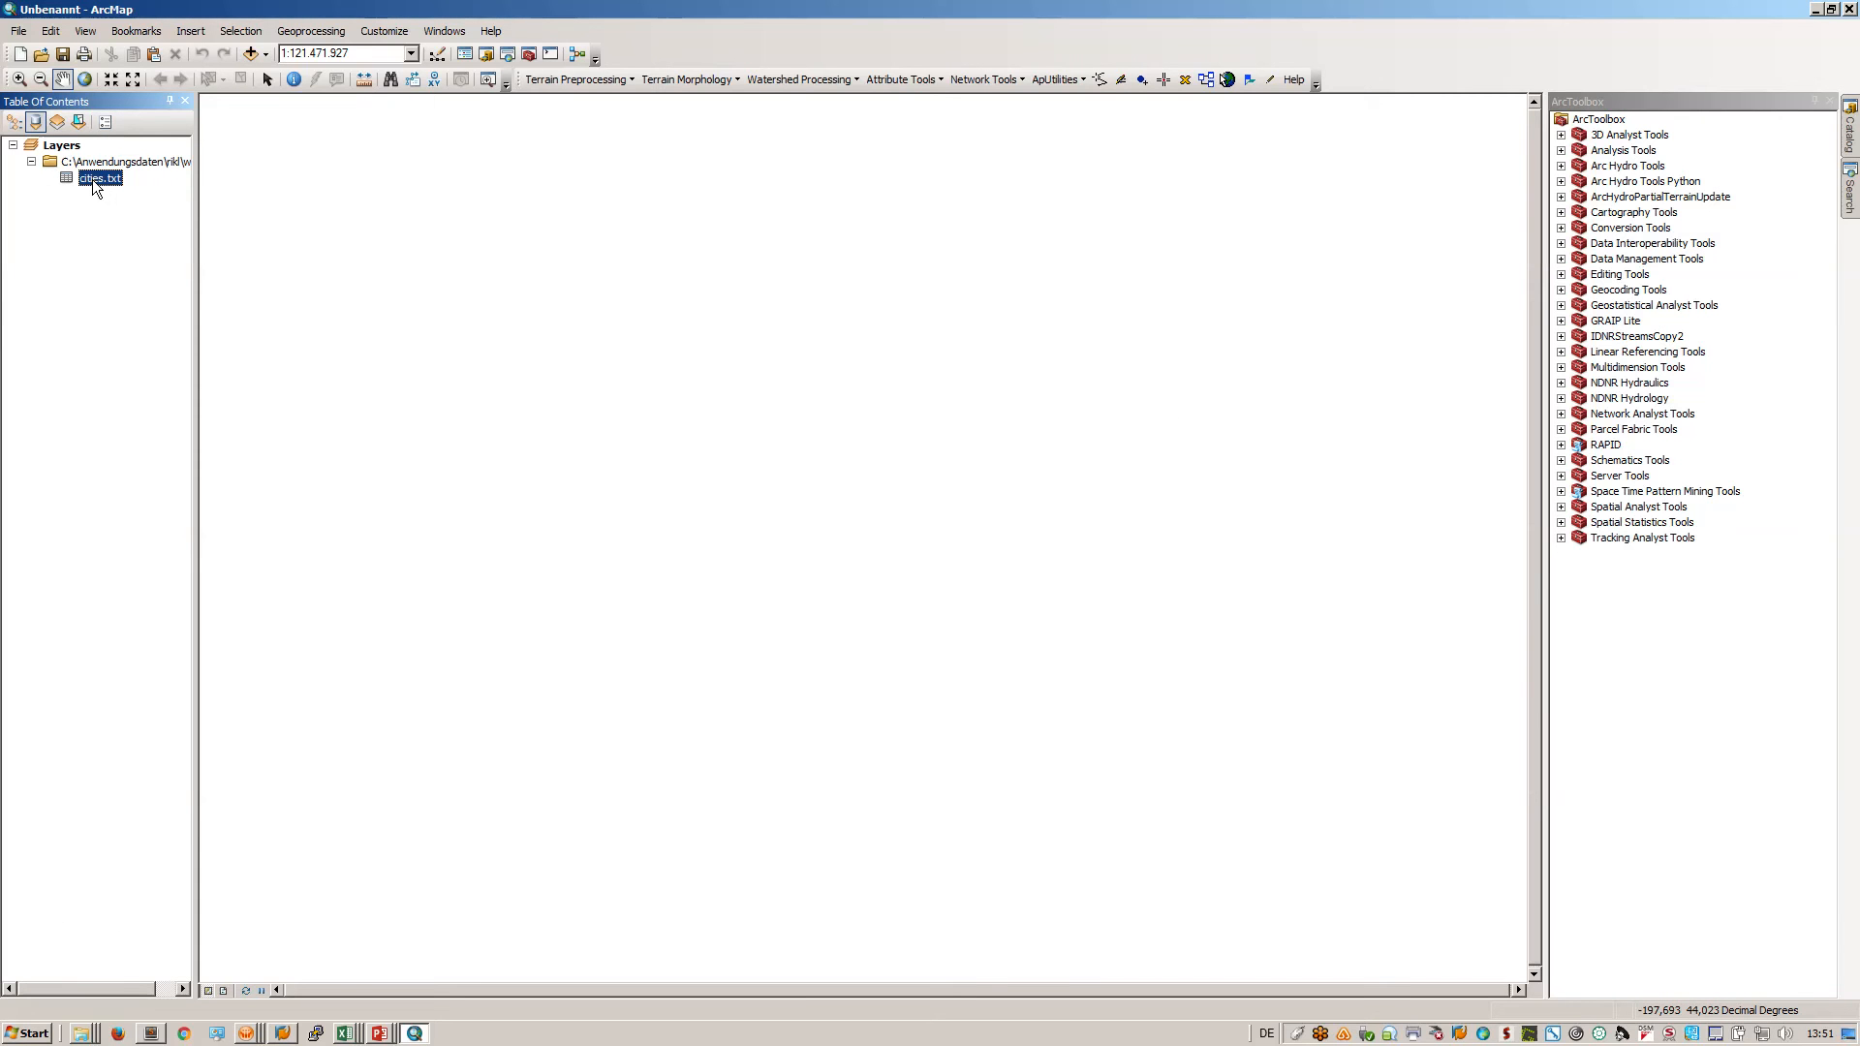
- Start Display XY Data for cities.txt with X = Longitude and Y = Latitude
right_click(99, 179)
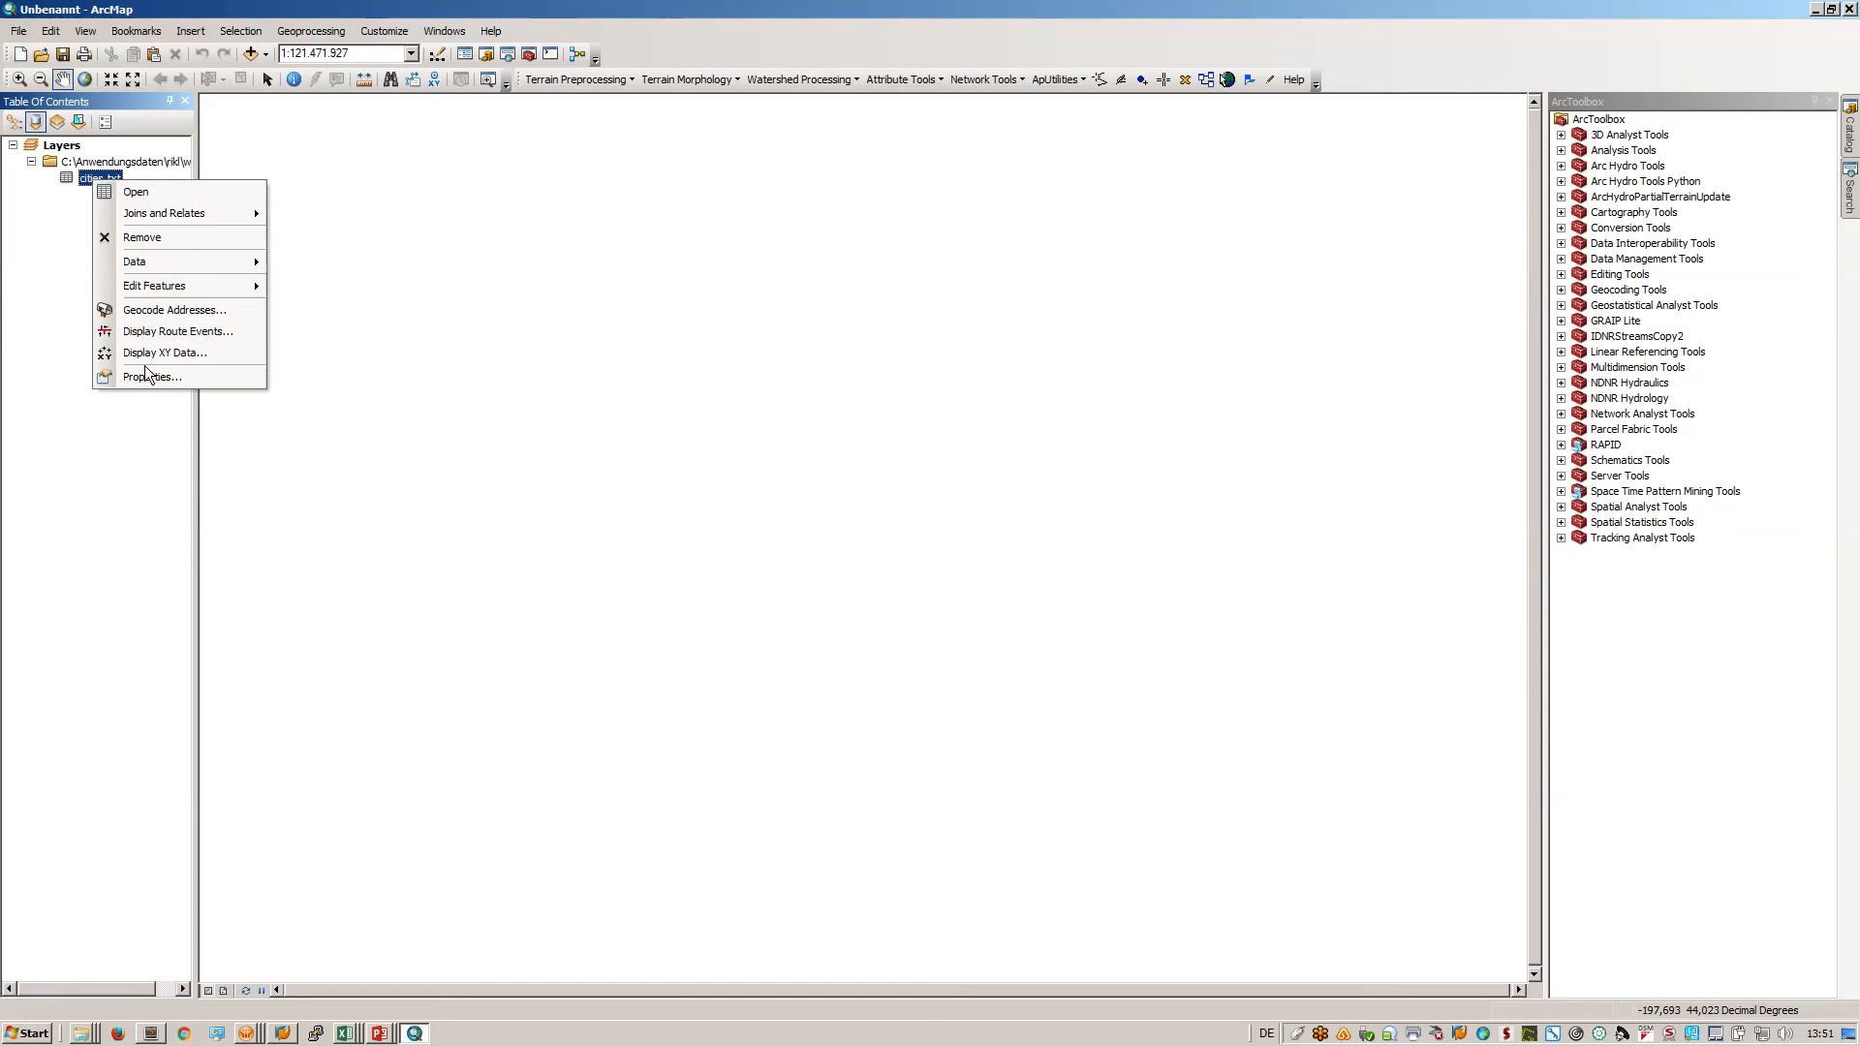
left_click(165, 353)
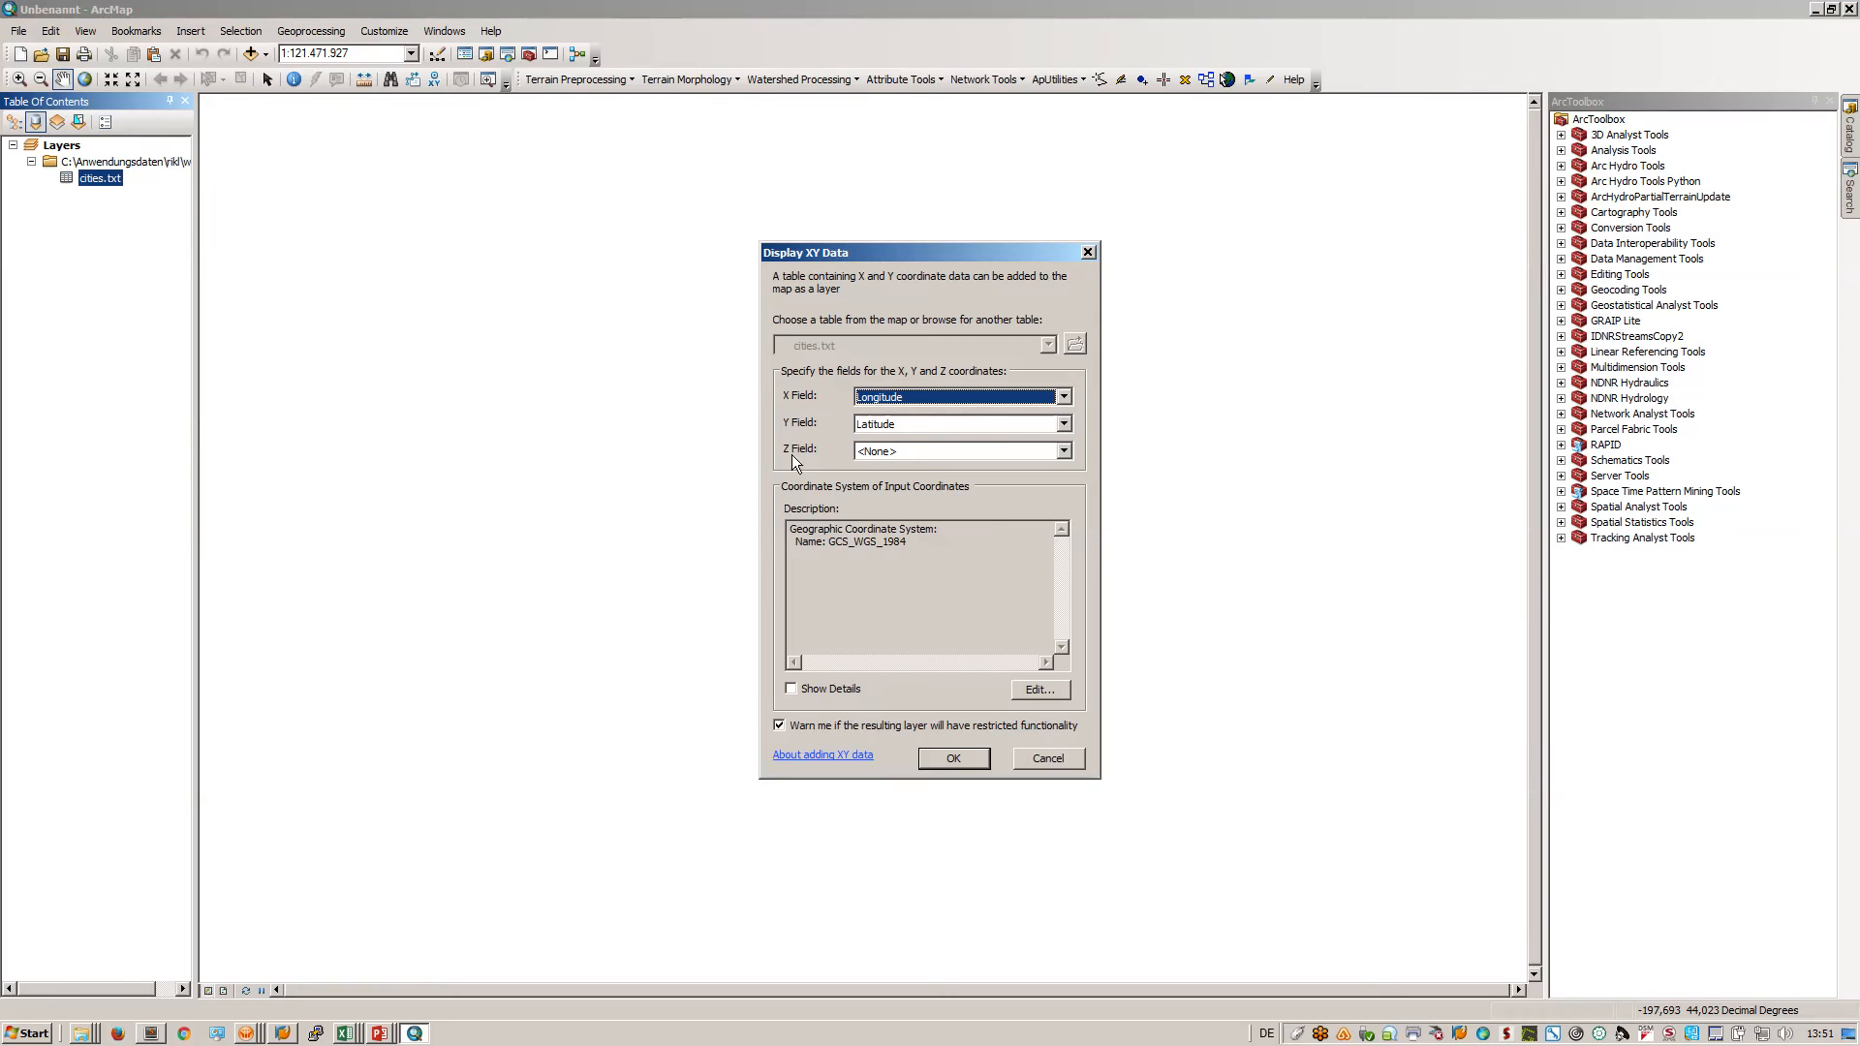
left_click(1062, 396)
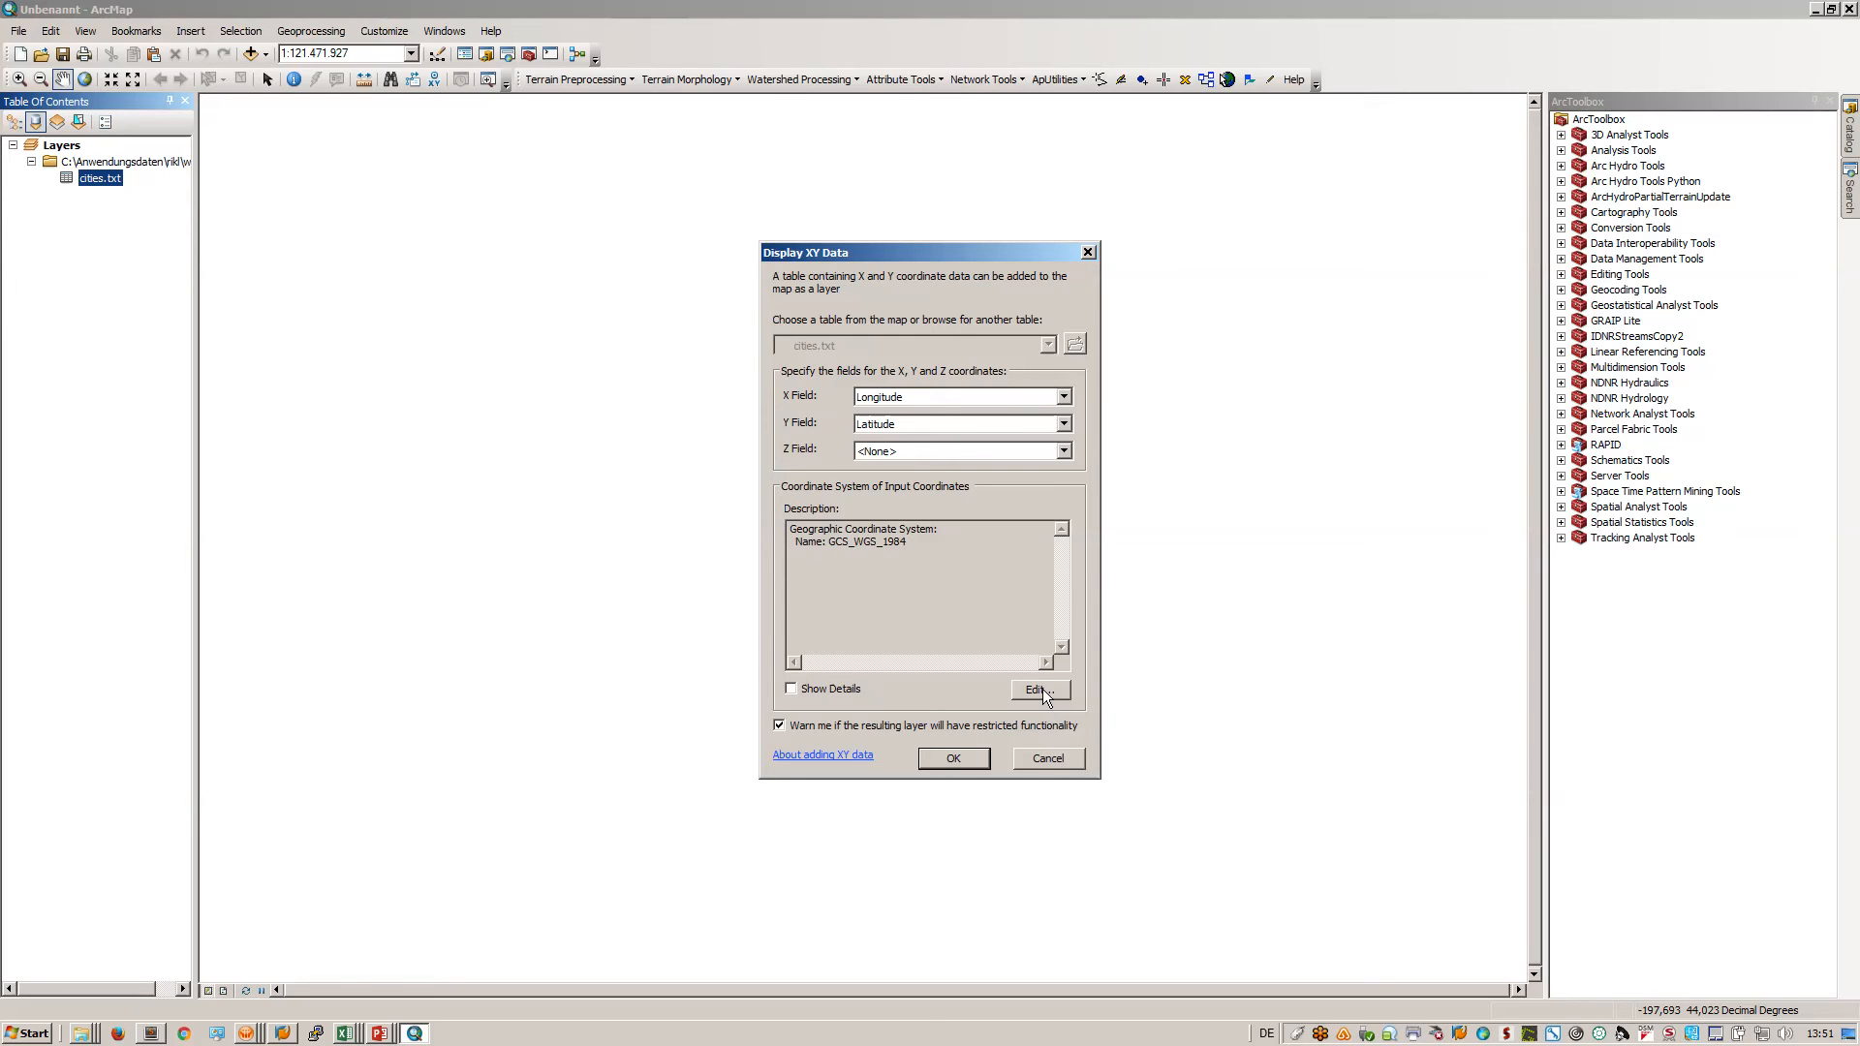
left_click(1035, 690)
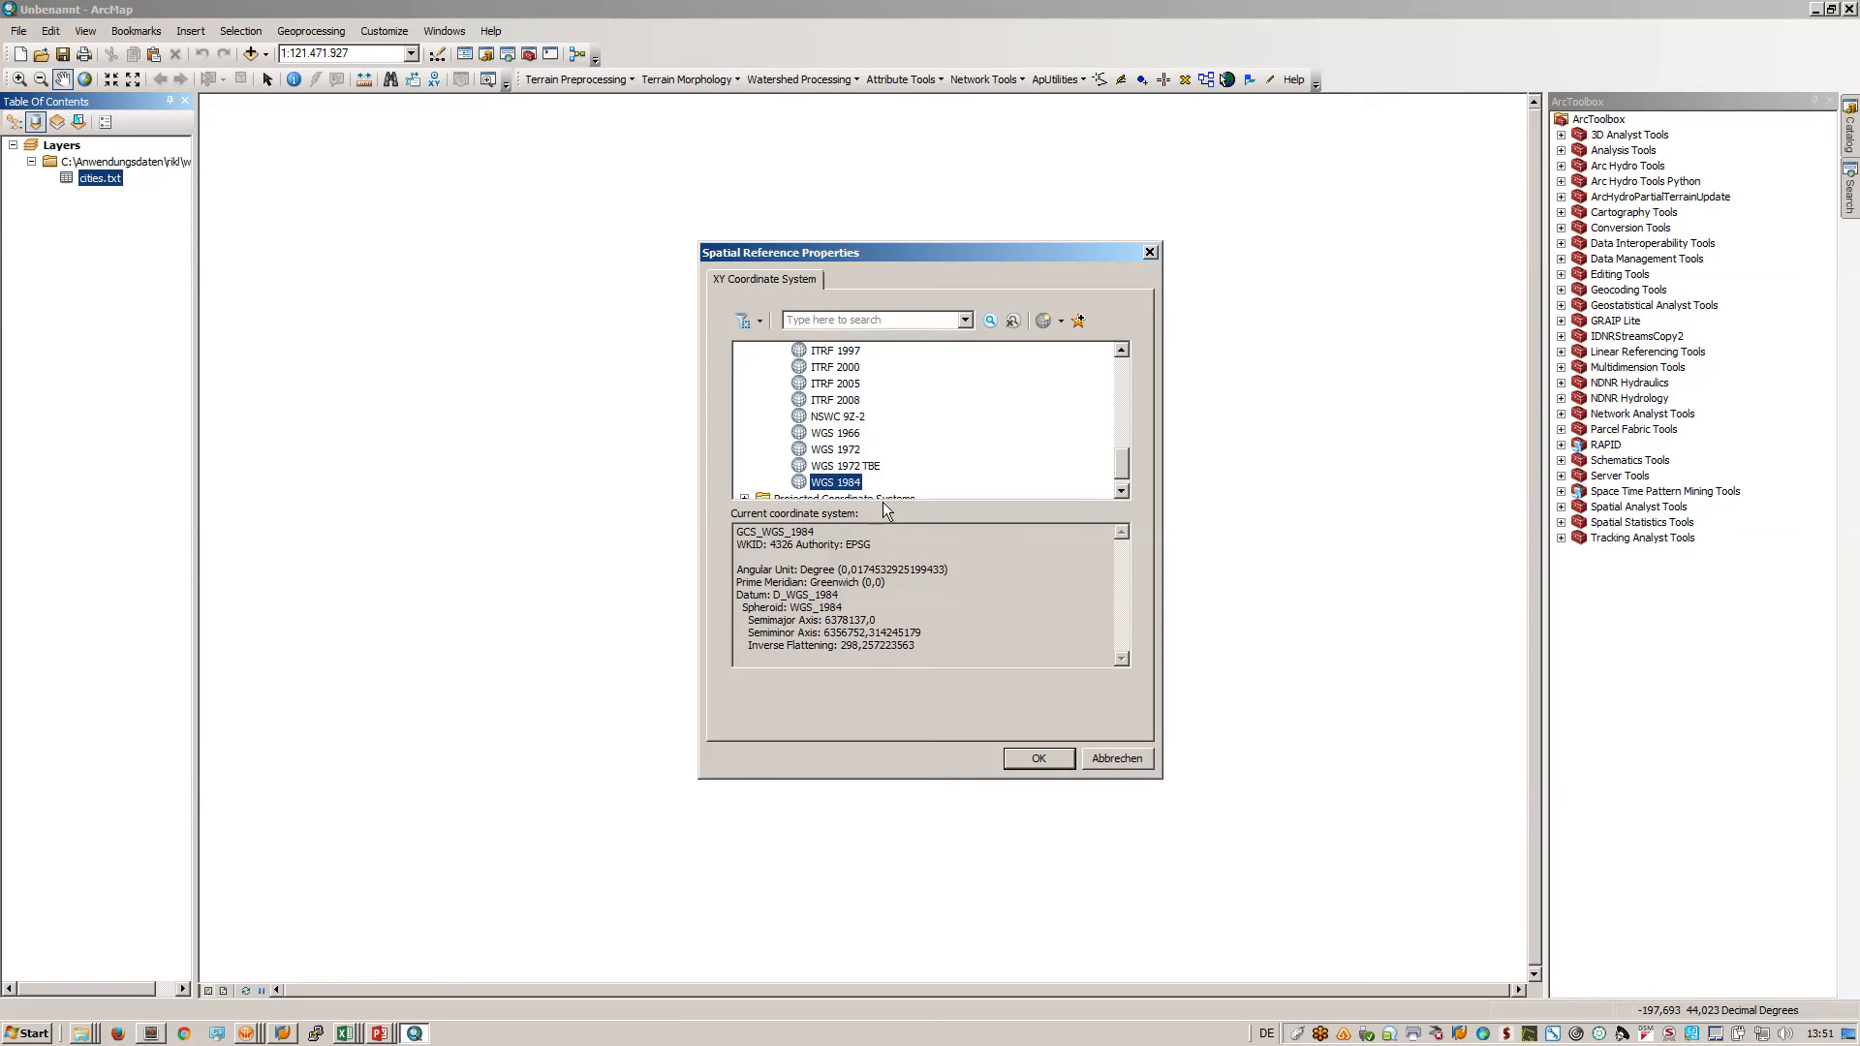
left_click(872, 320)
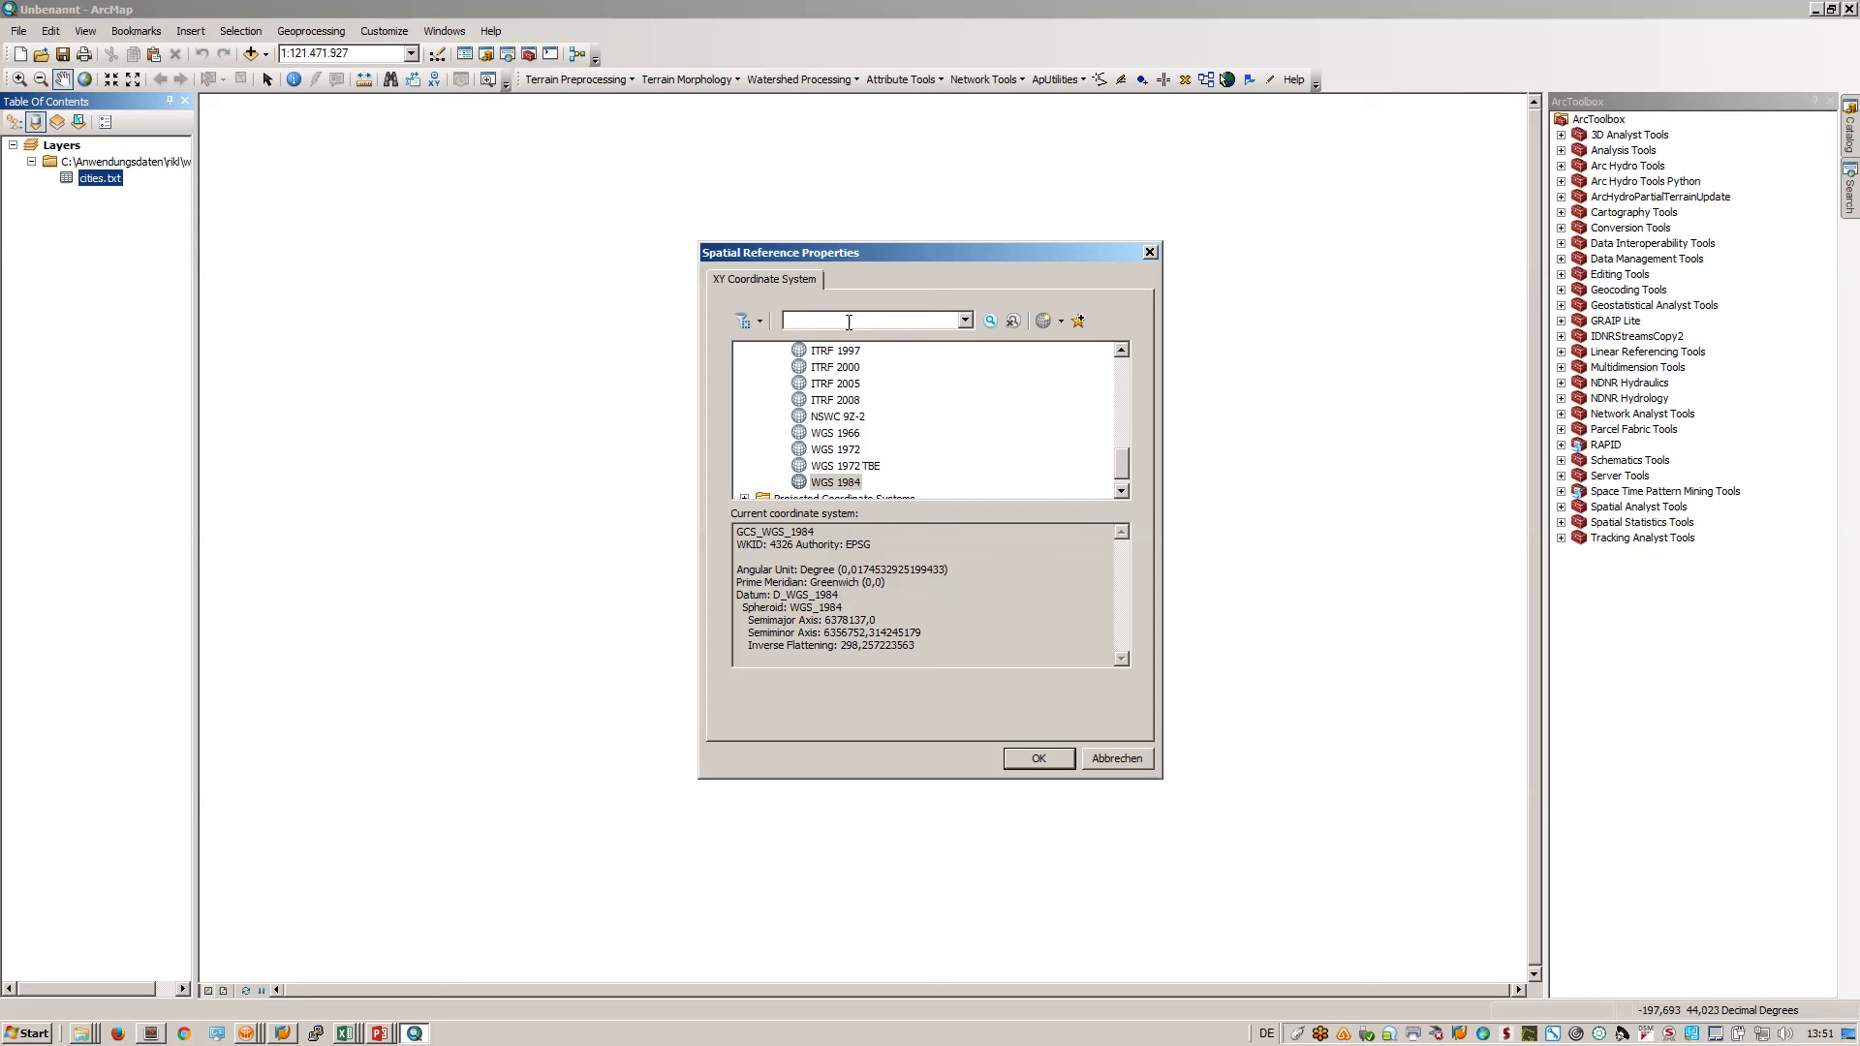
type("4326")
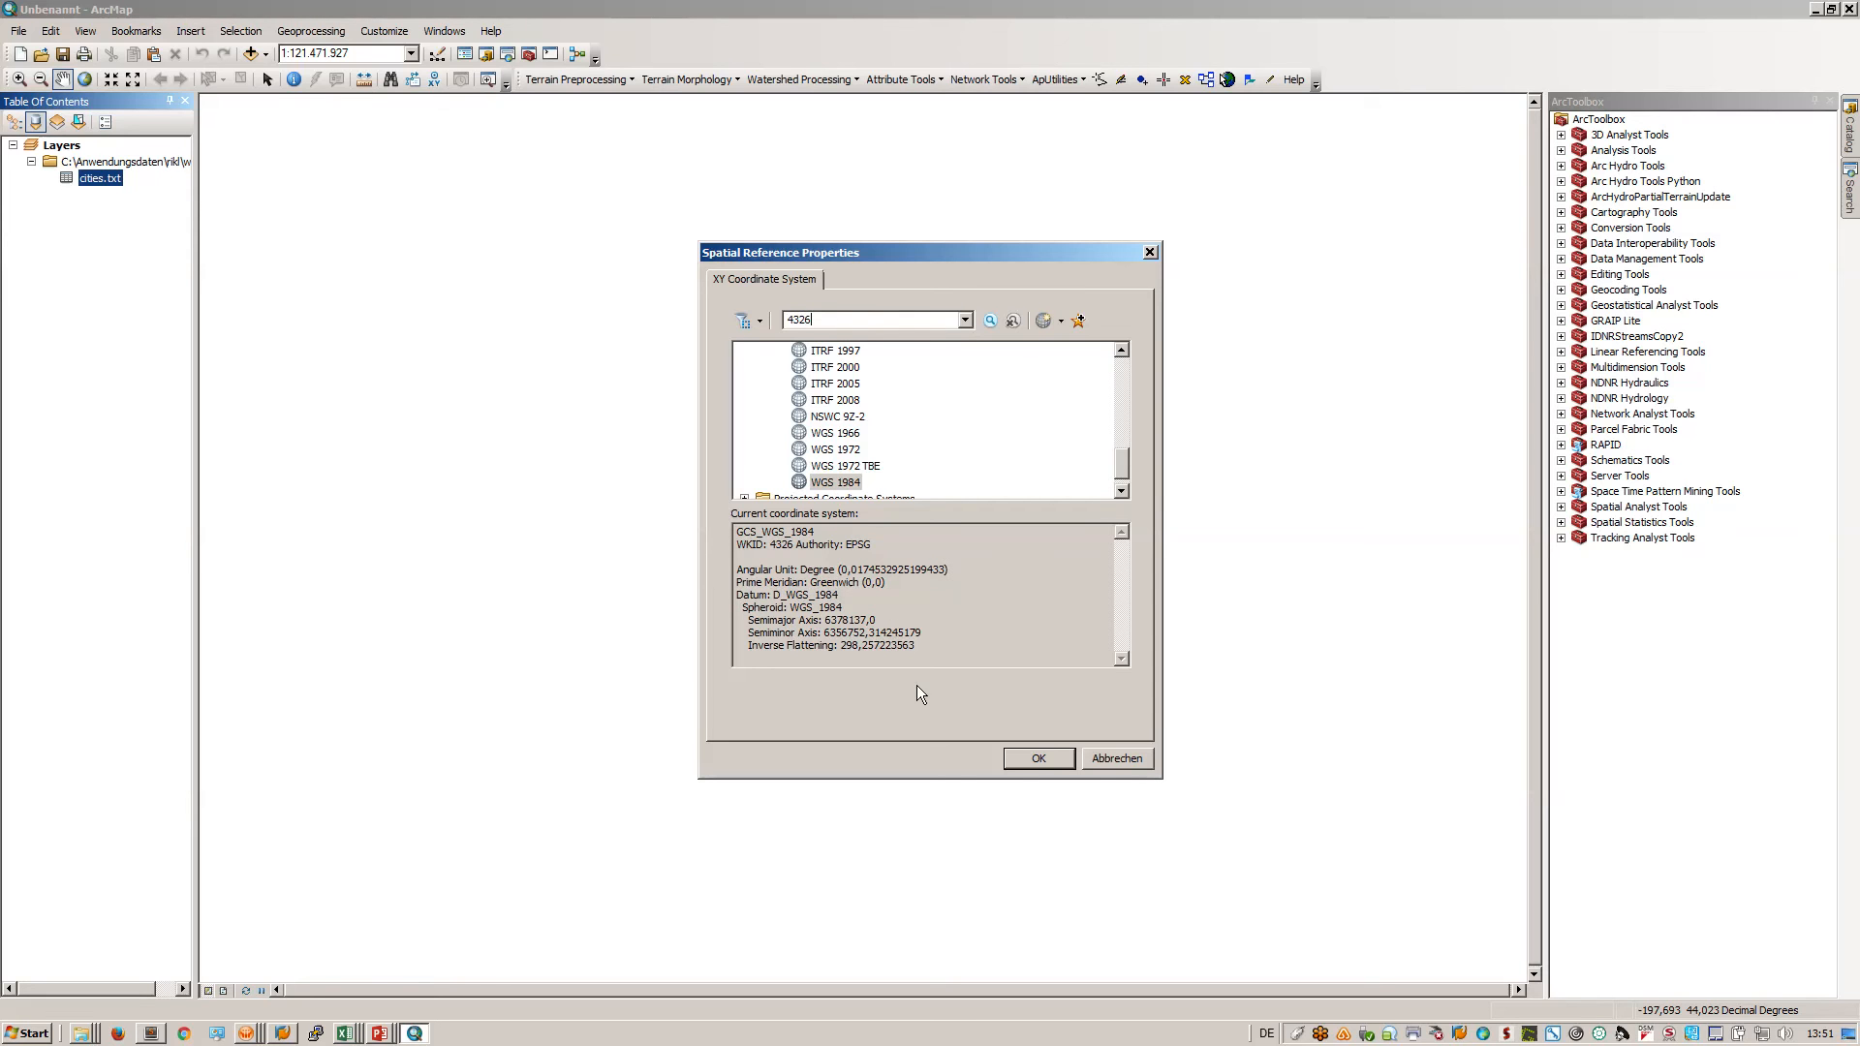
left_click(1034, 757)
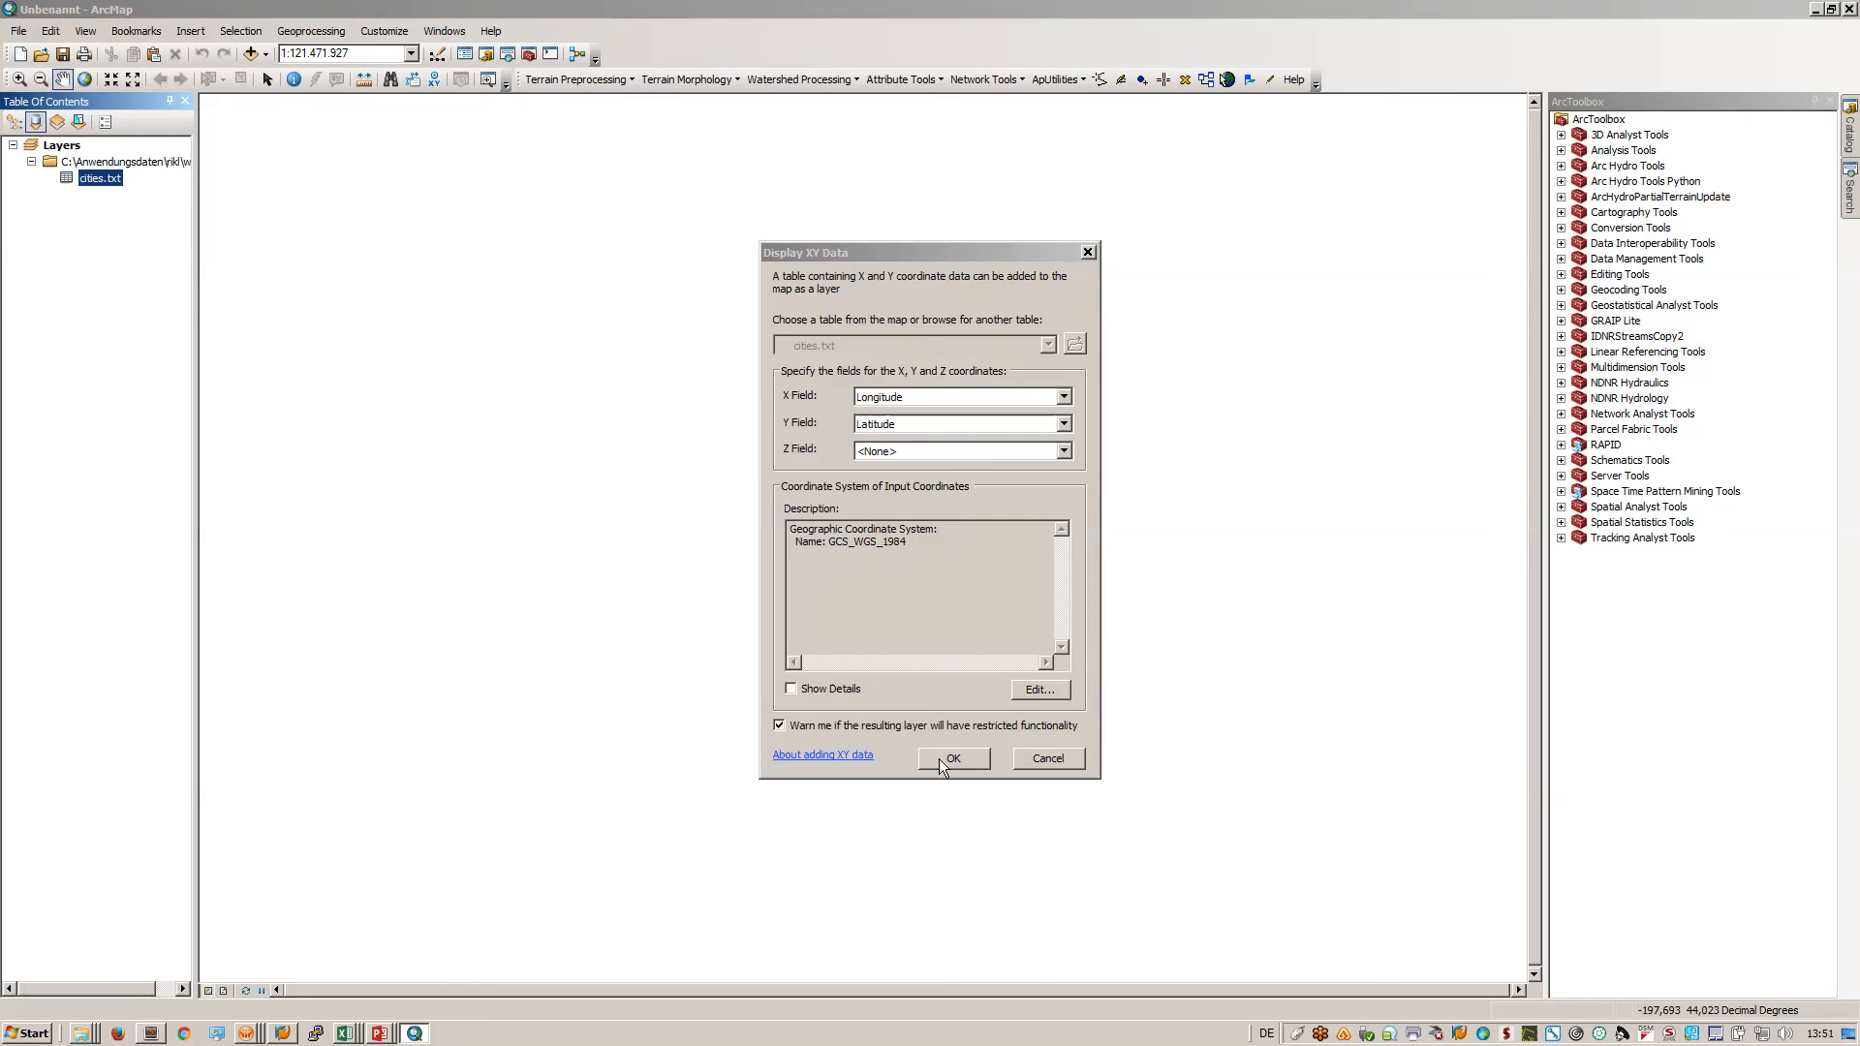
- Confirm the XY display and the Object-ID warning to plot the cities.txt Events points
left_click(953, 758)
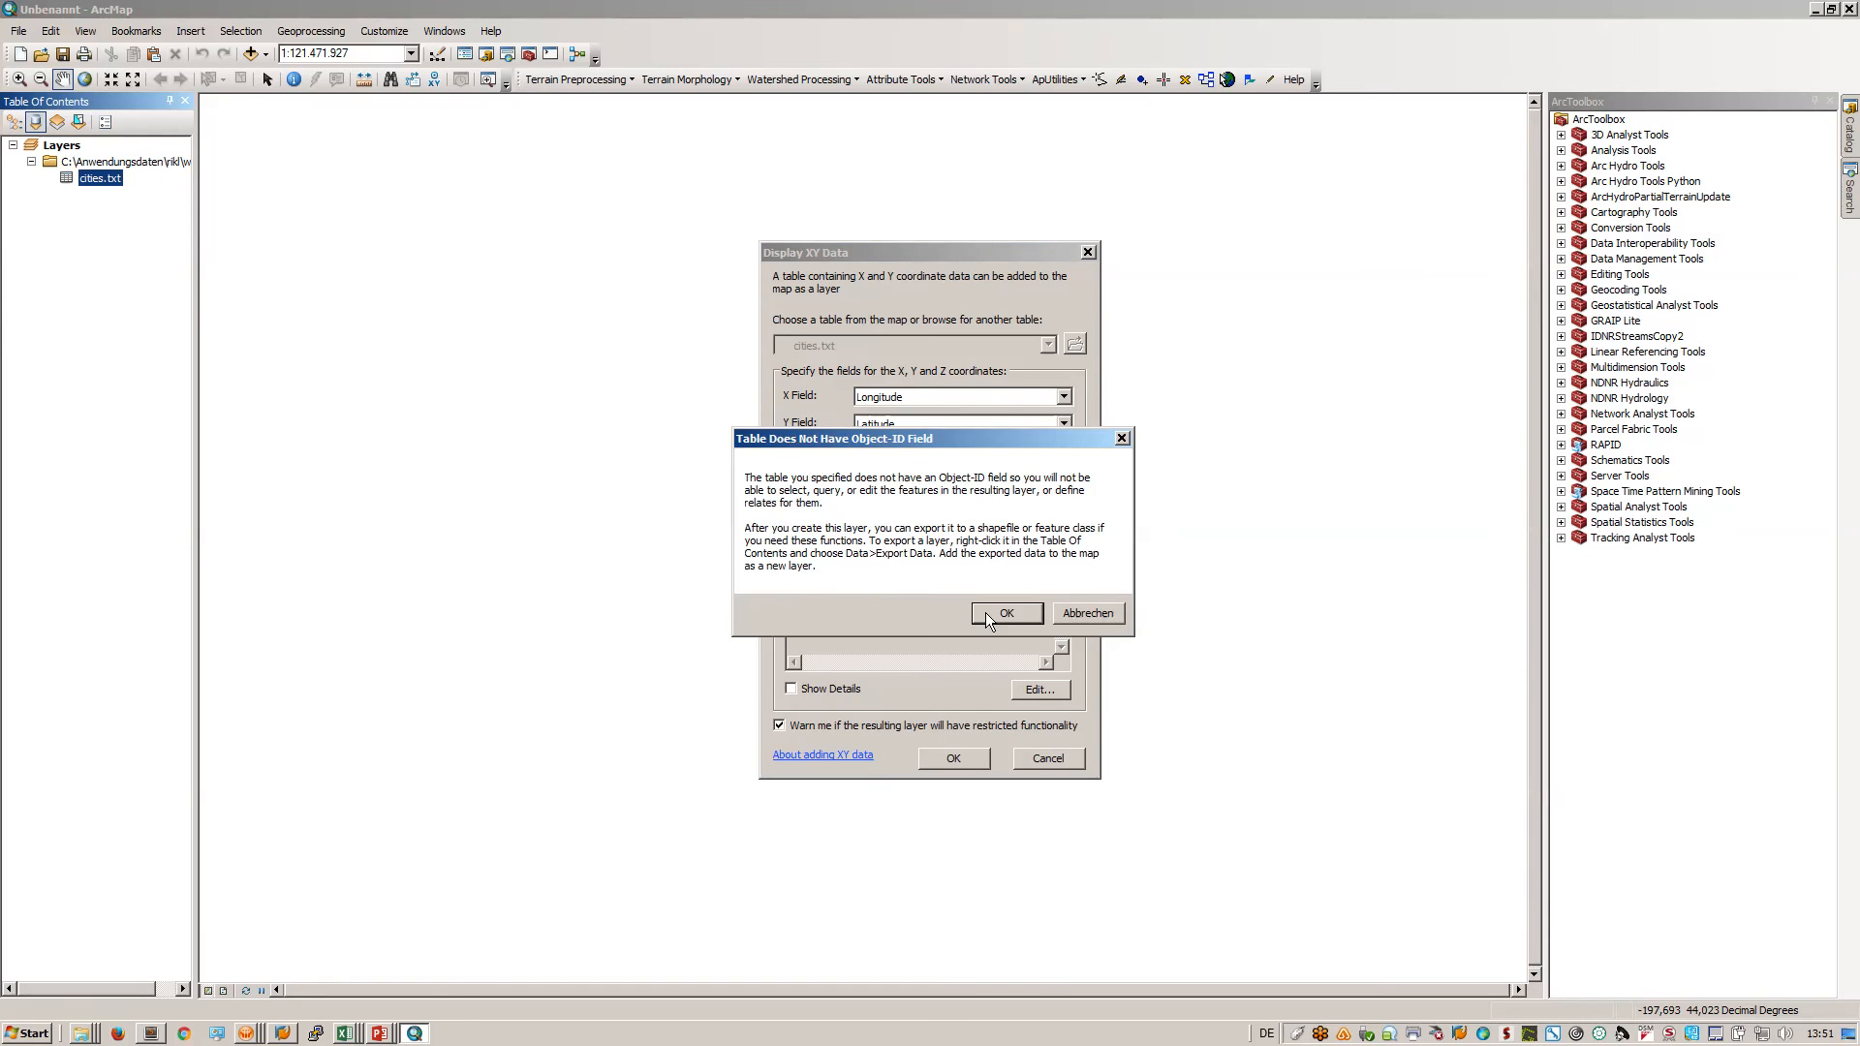
left_click(1006, 612)
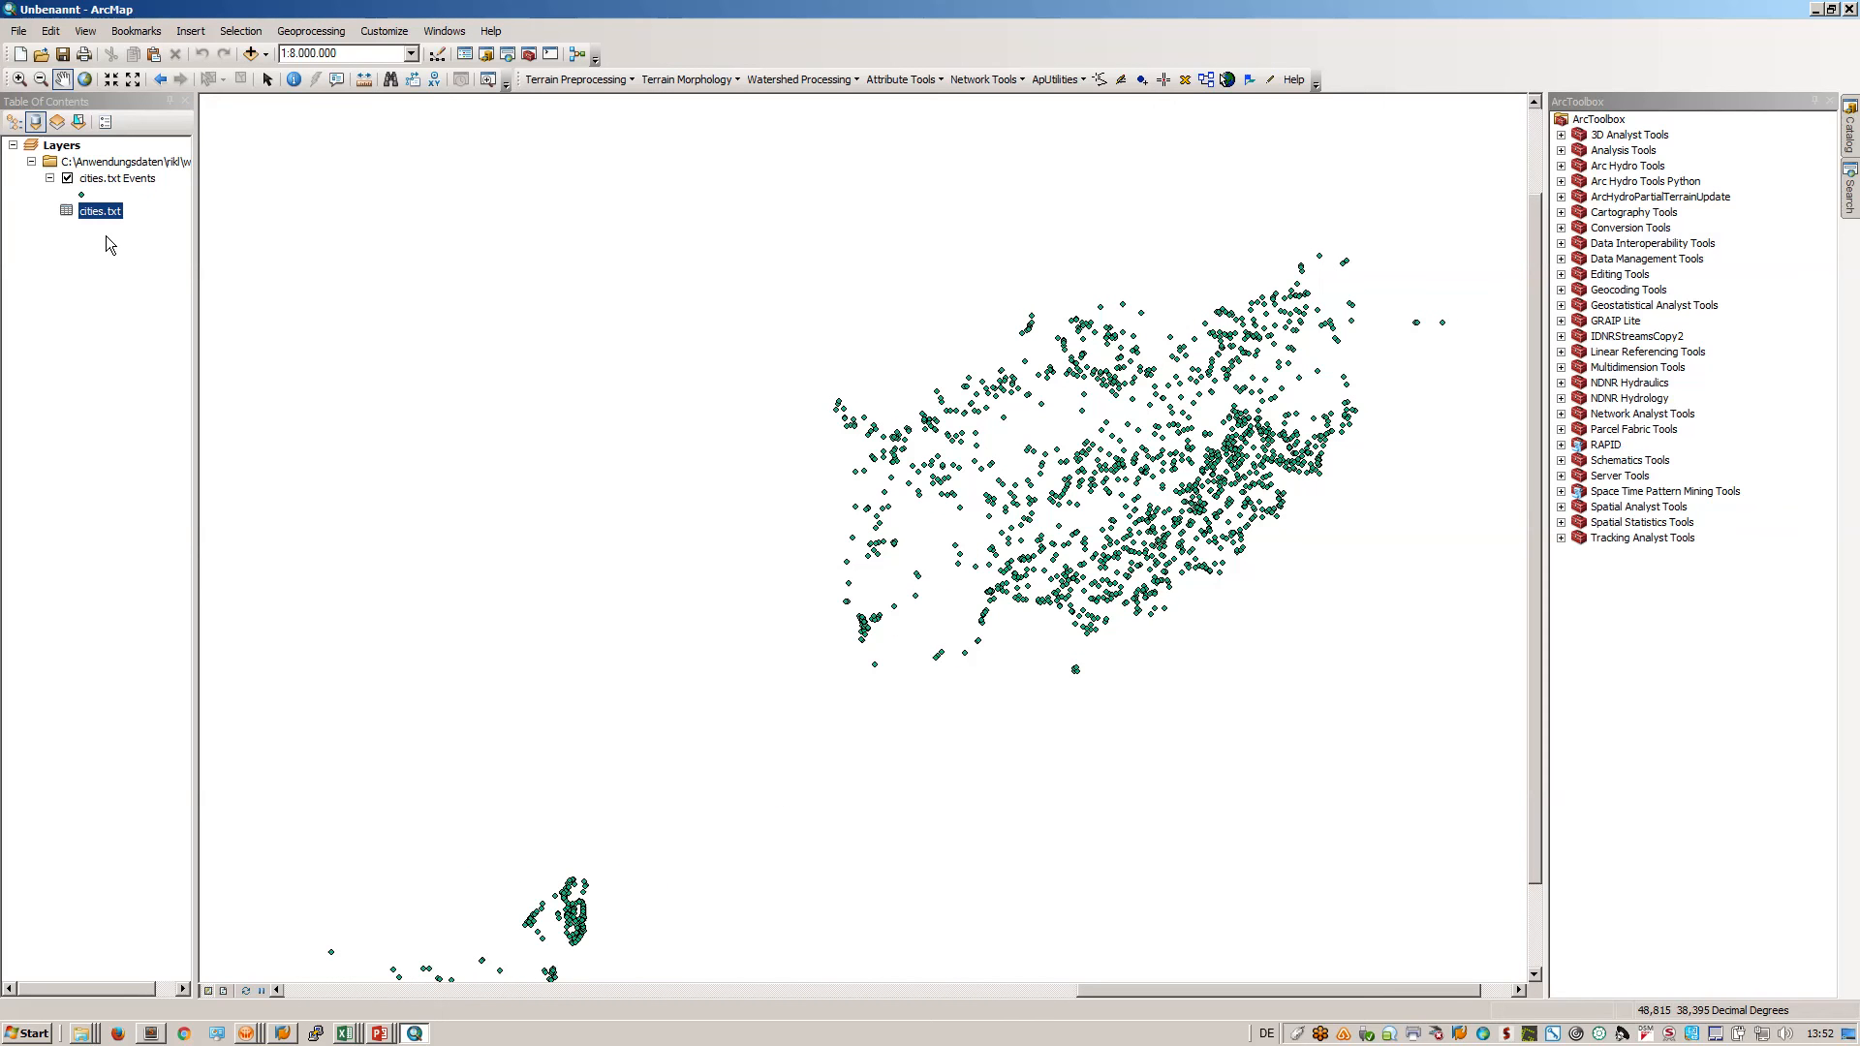
- Begin exporting cities.txt Events and choose the Home - ArcGIS folder as destination
right_click(93, 178)
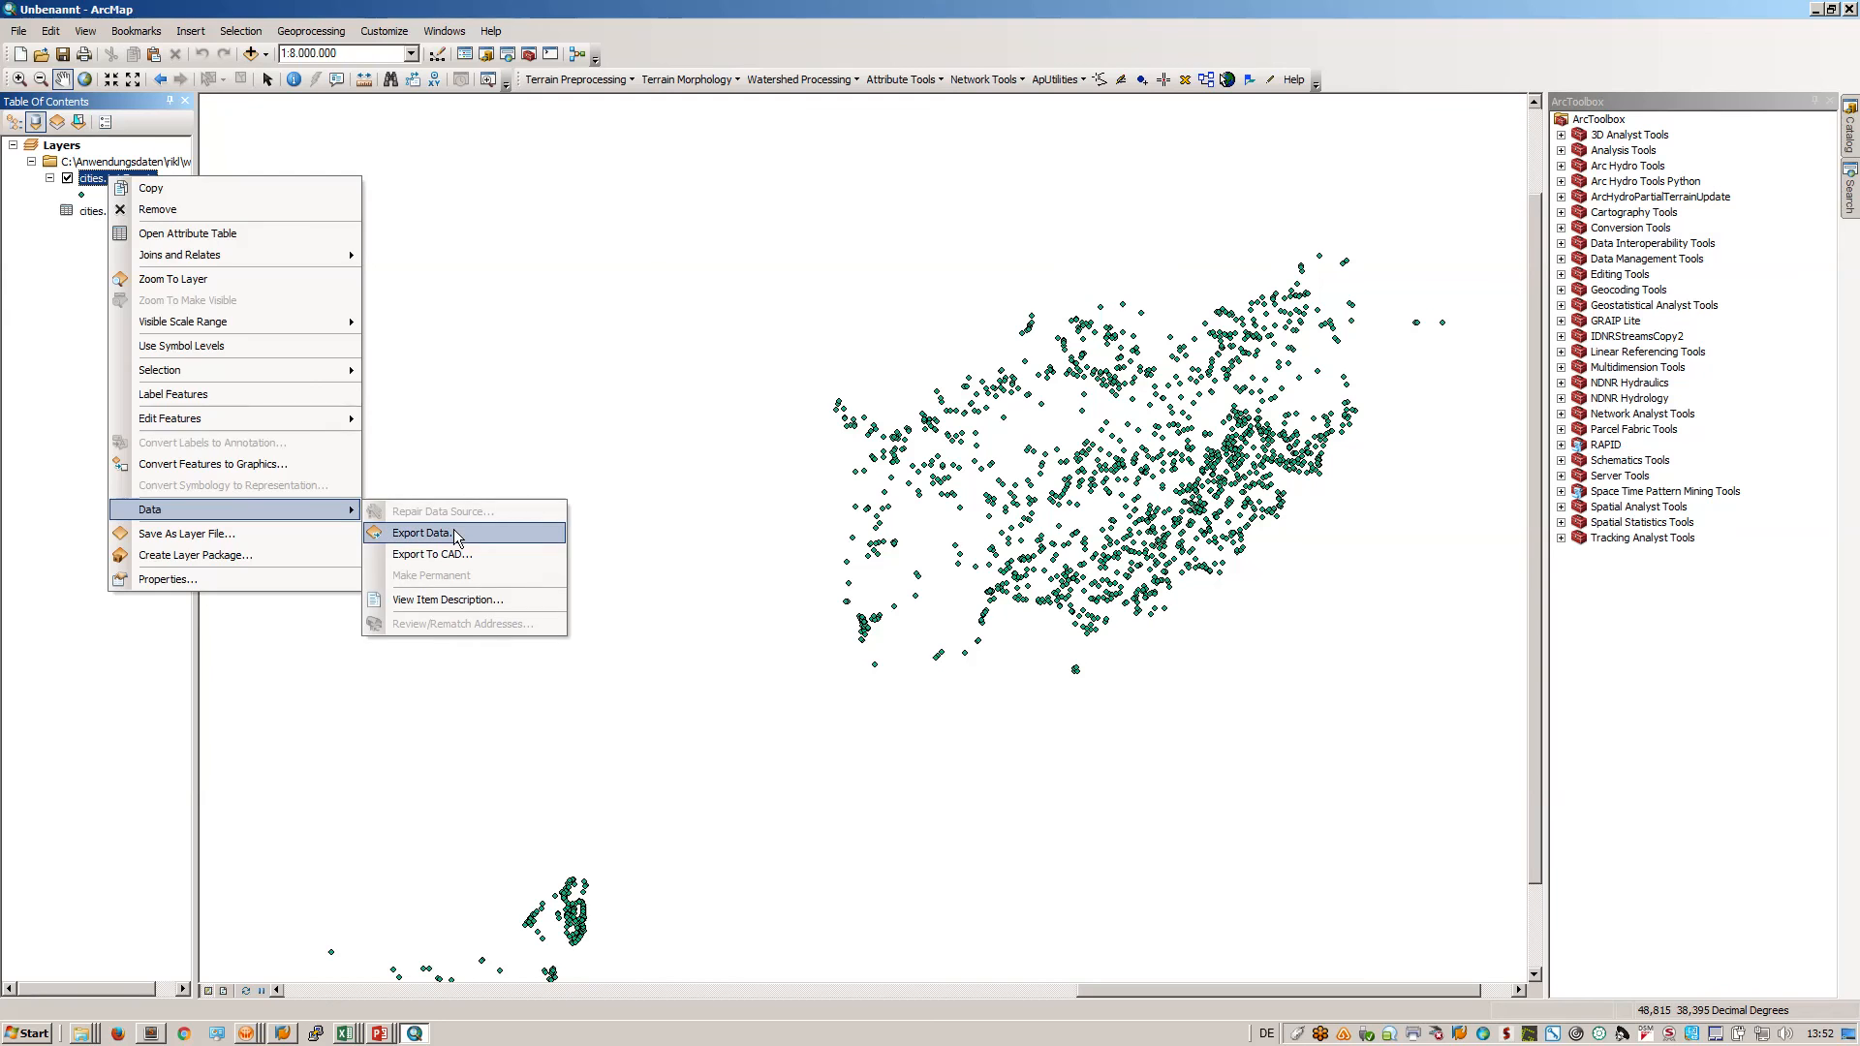
left_click(420, 533)
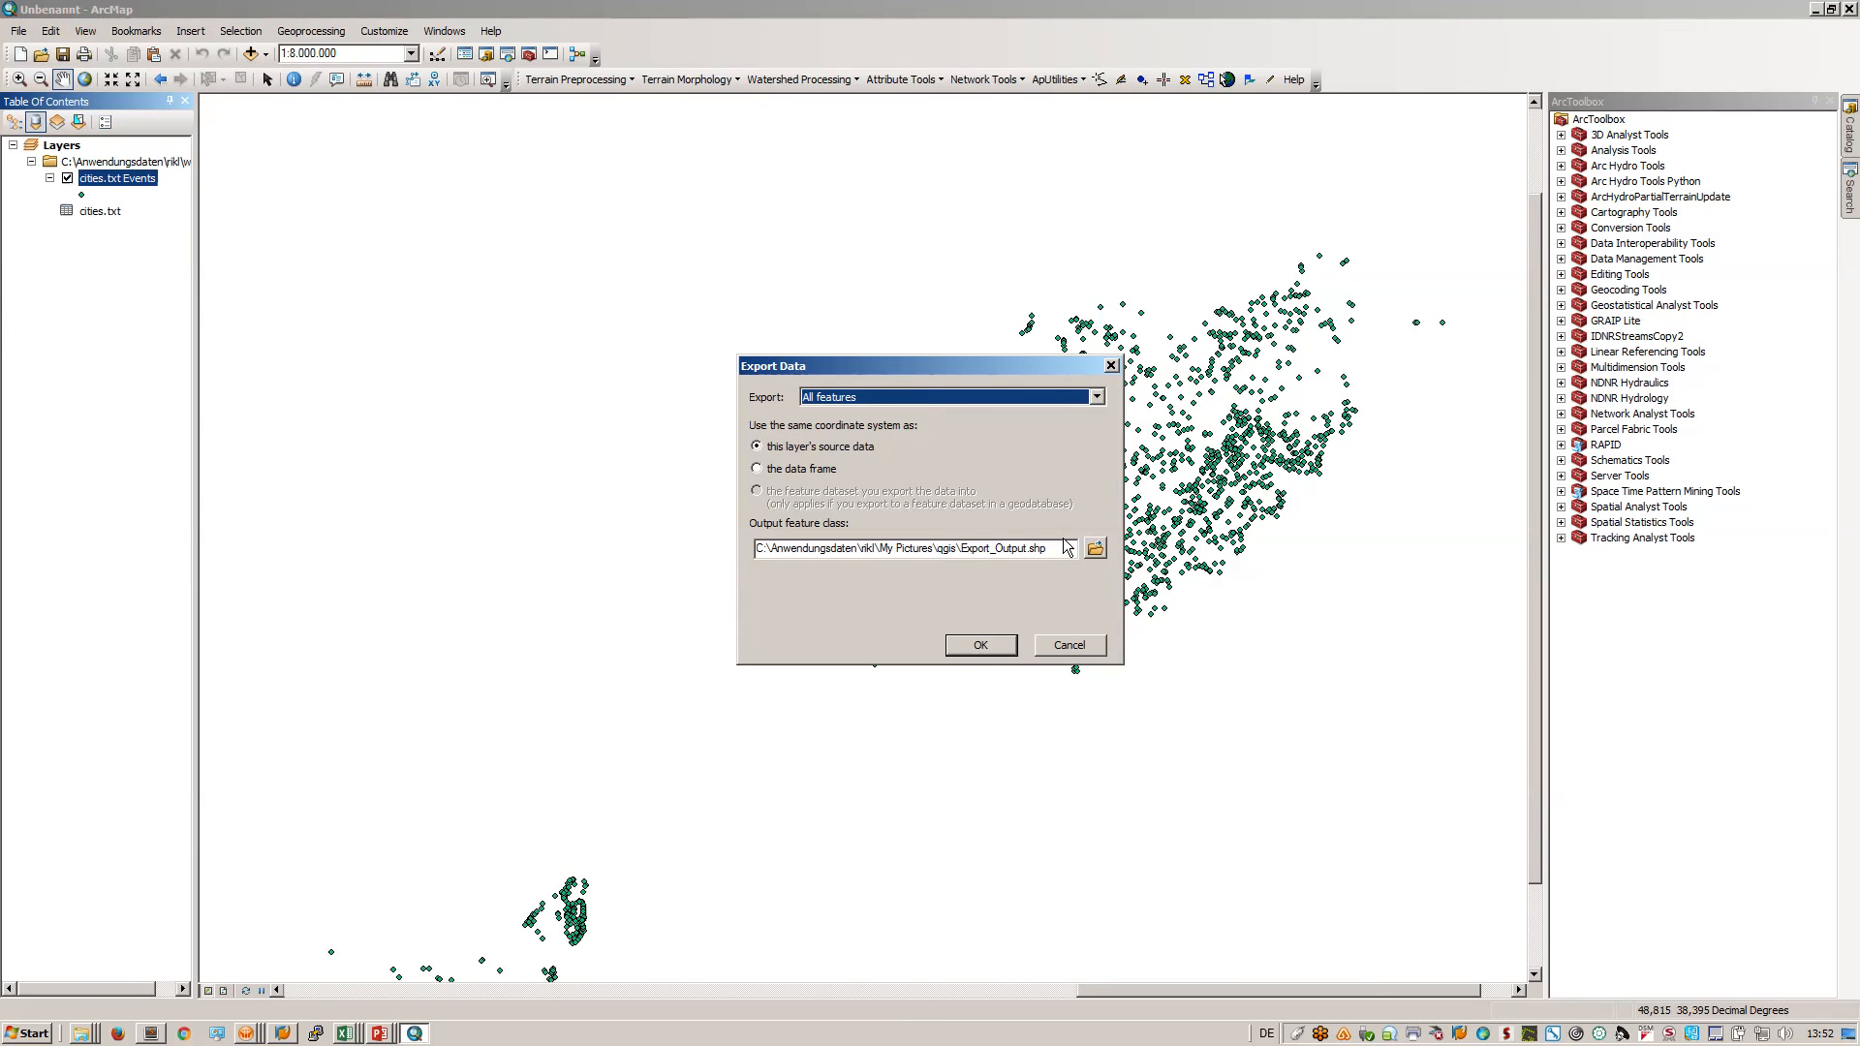
left_click(1092, 546)
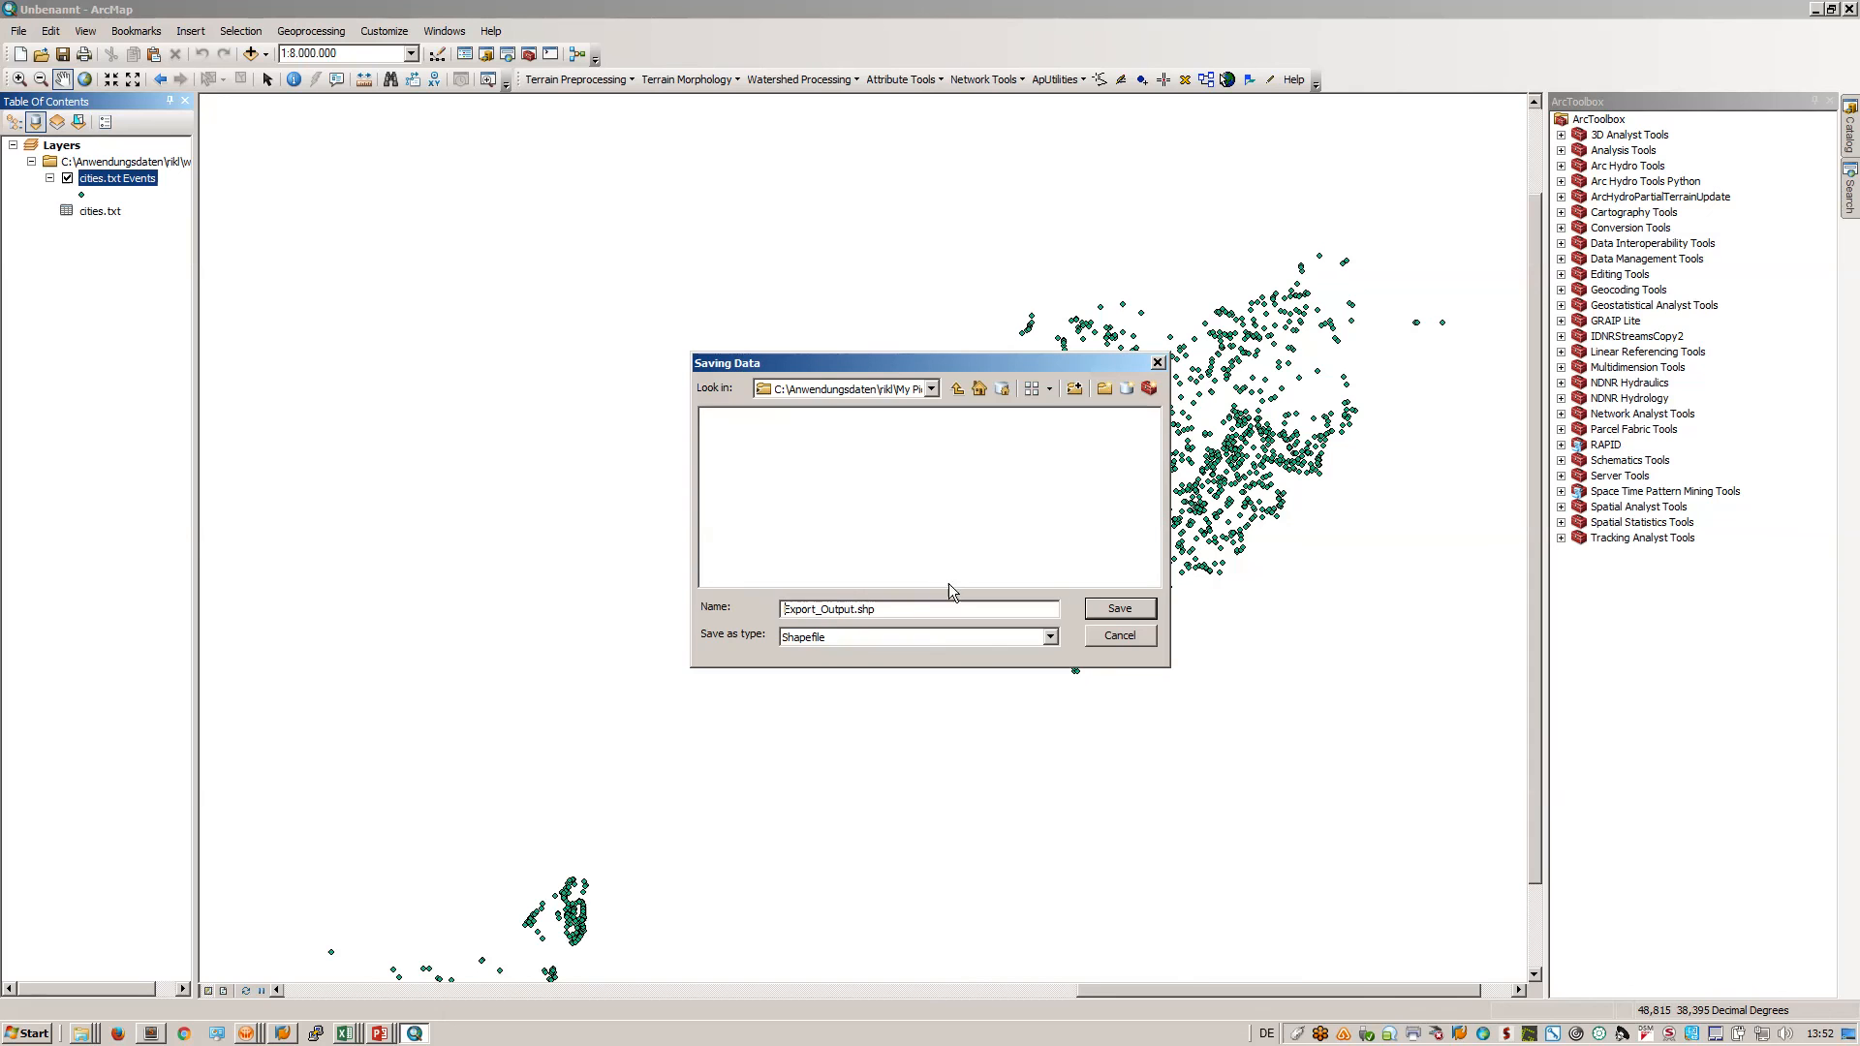
left_click(932, 388)
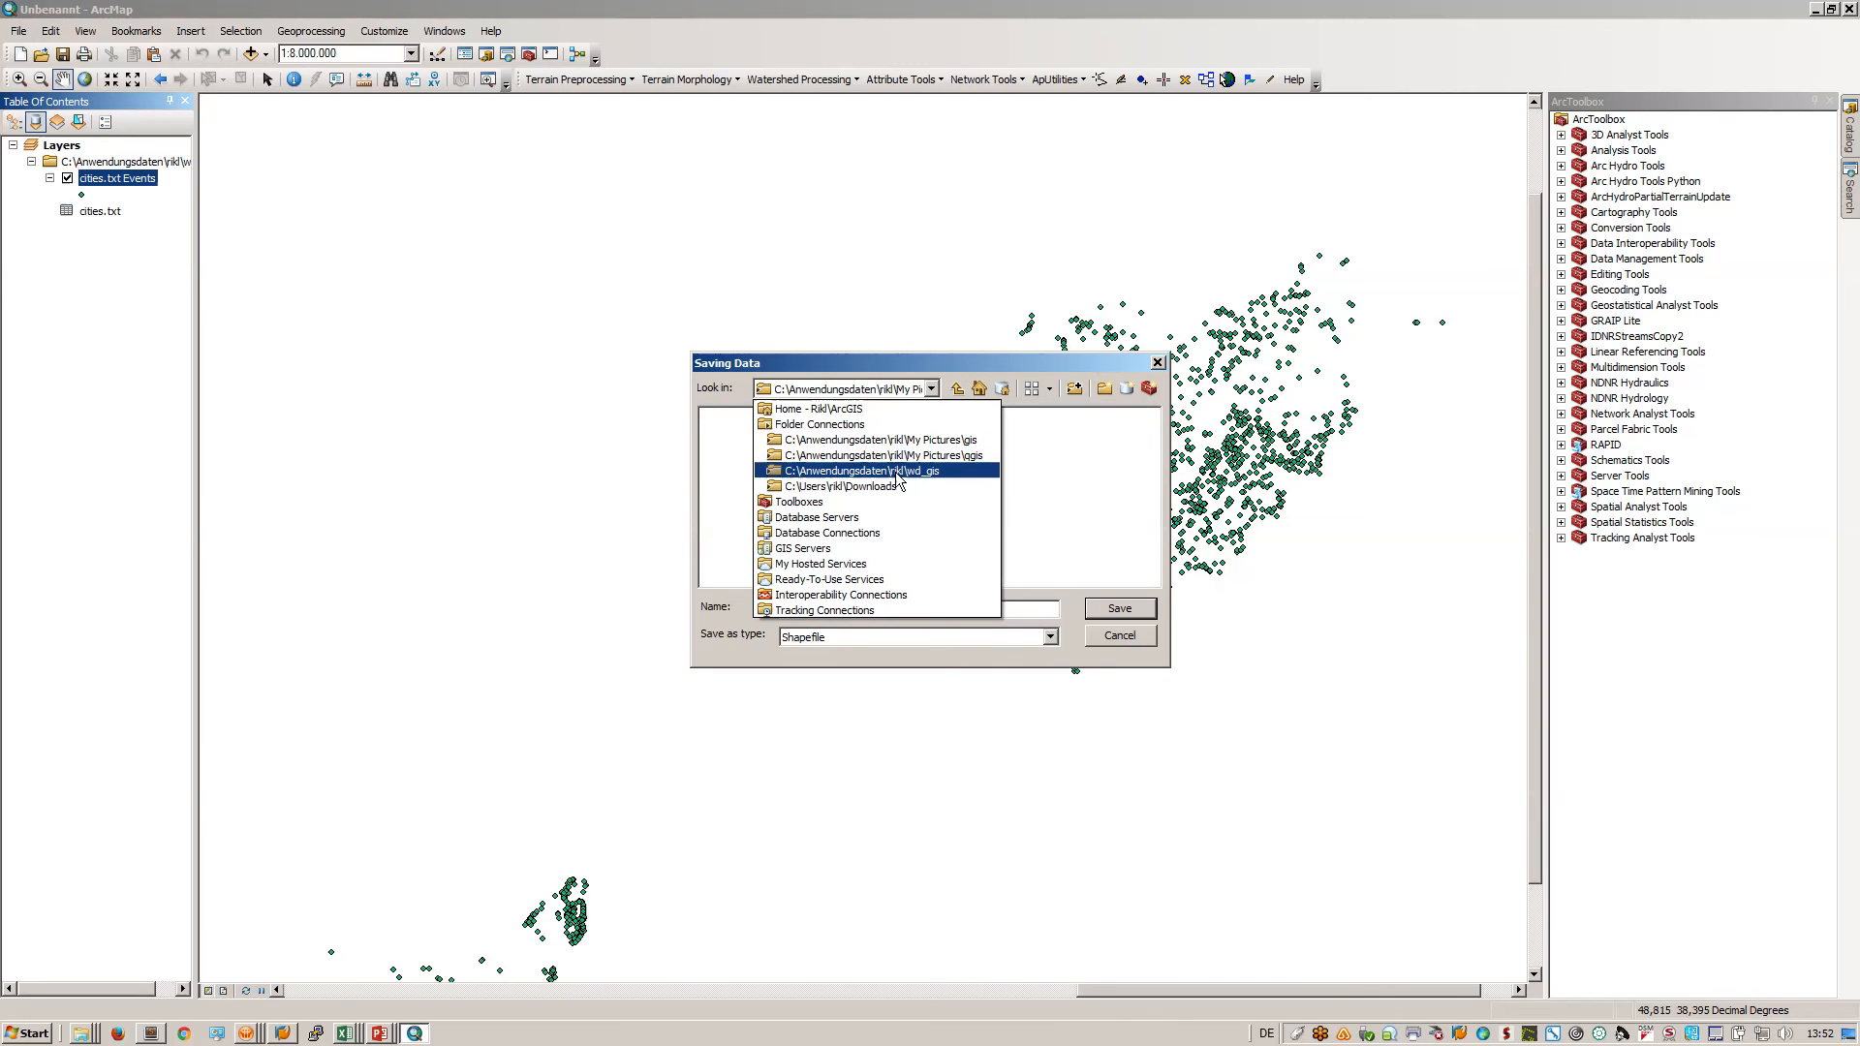
mouse_move(890, 481)
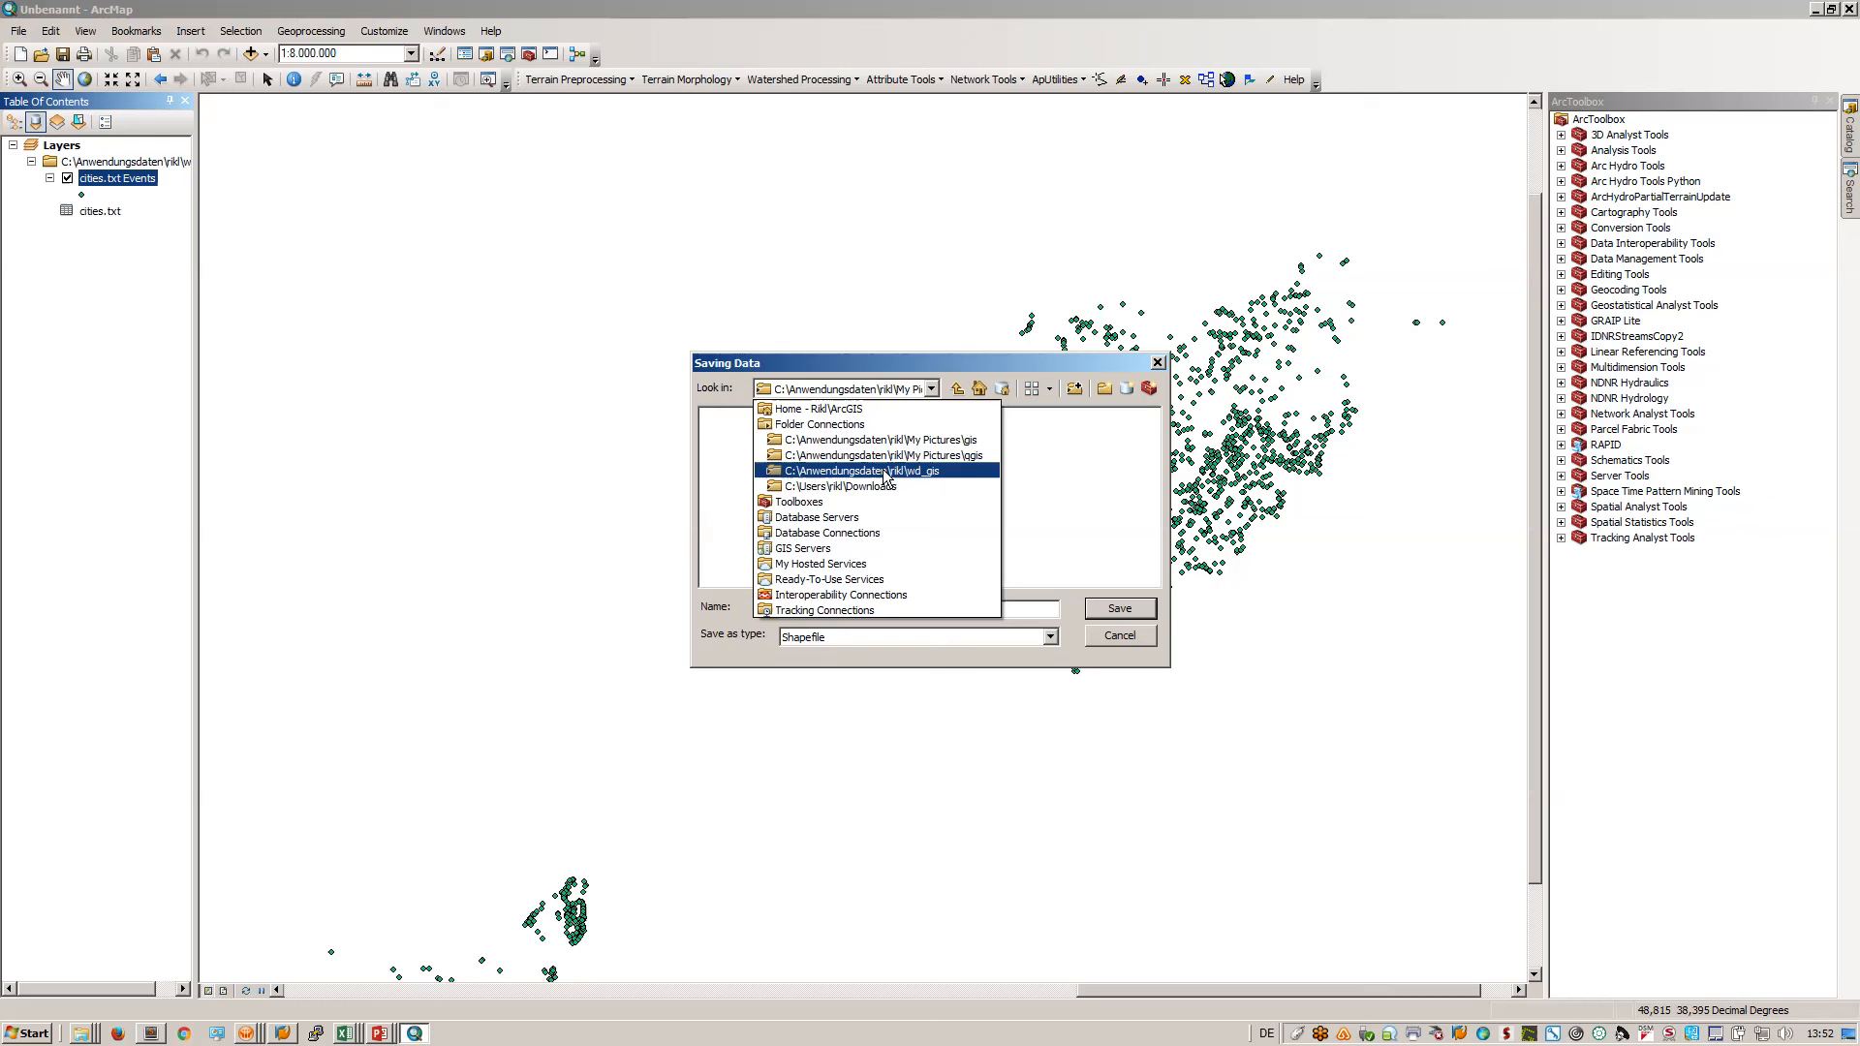
left_click(809, 409)
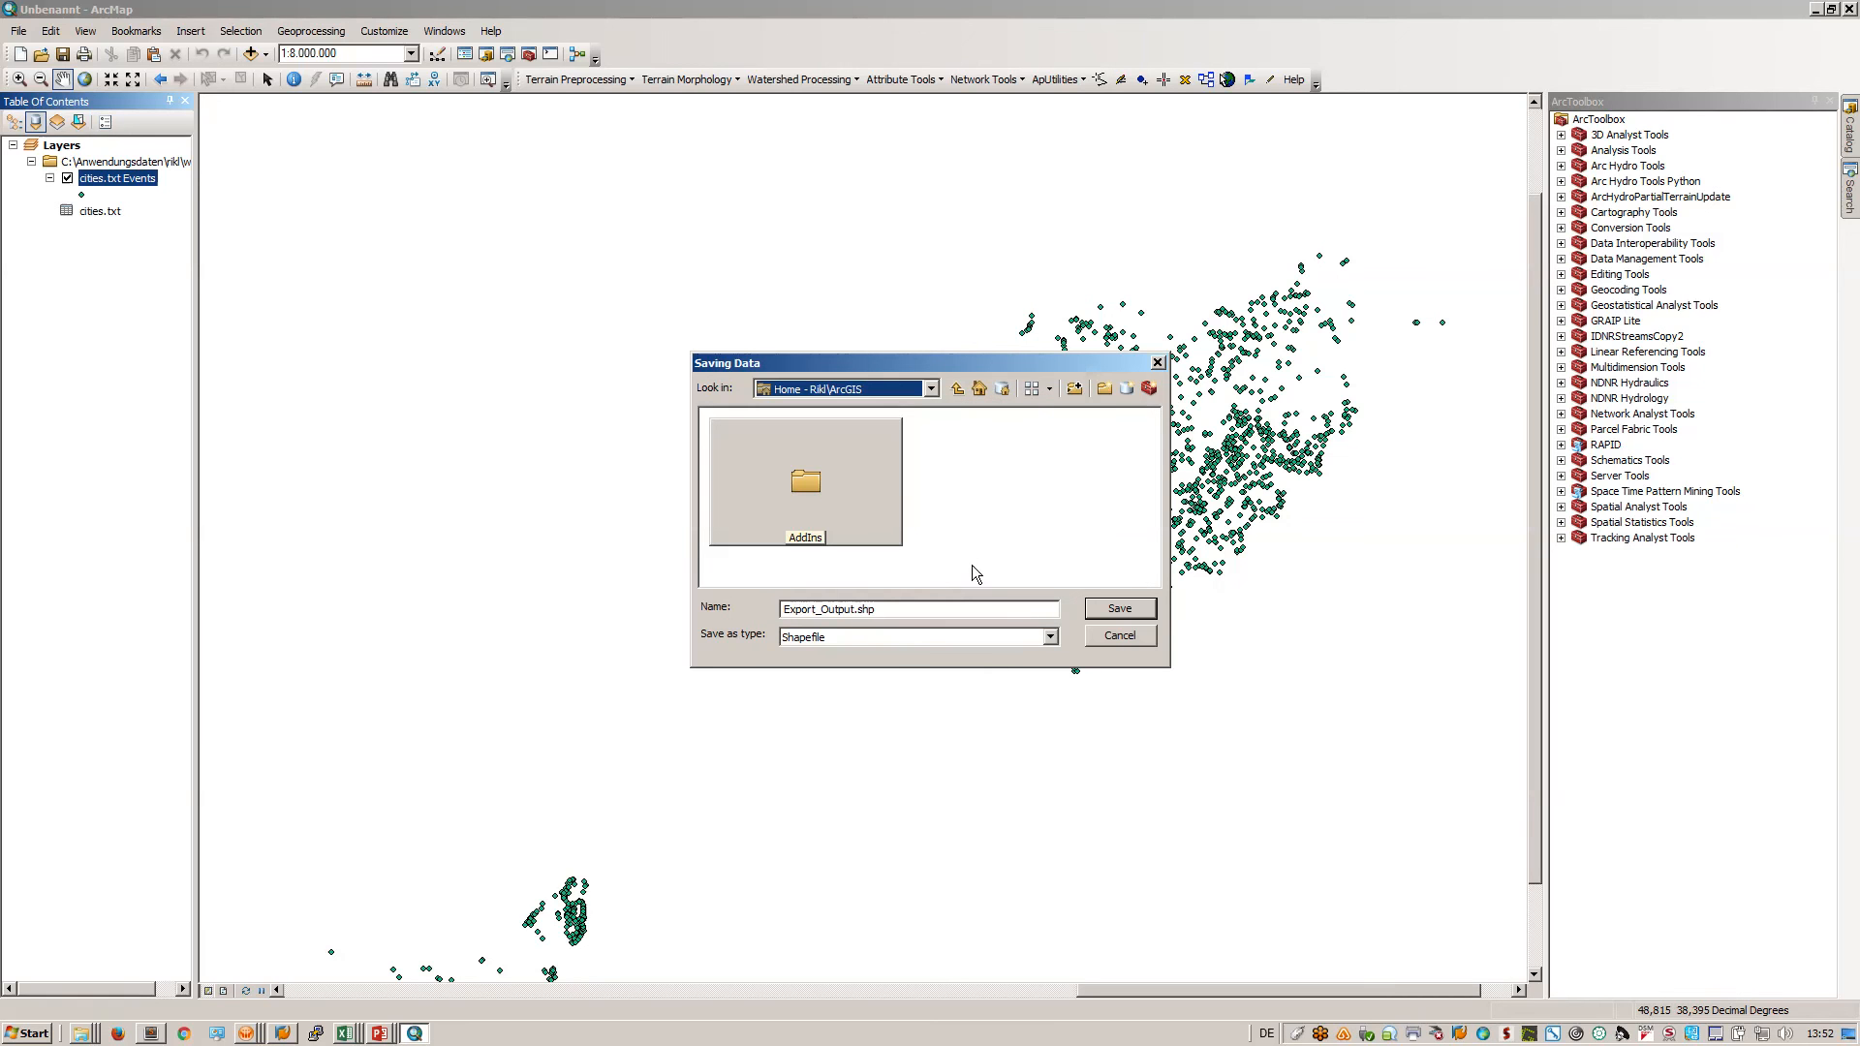
- Name the output cities.shp and run the export of all features
double_click(827, 608)
type("cities")
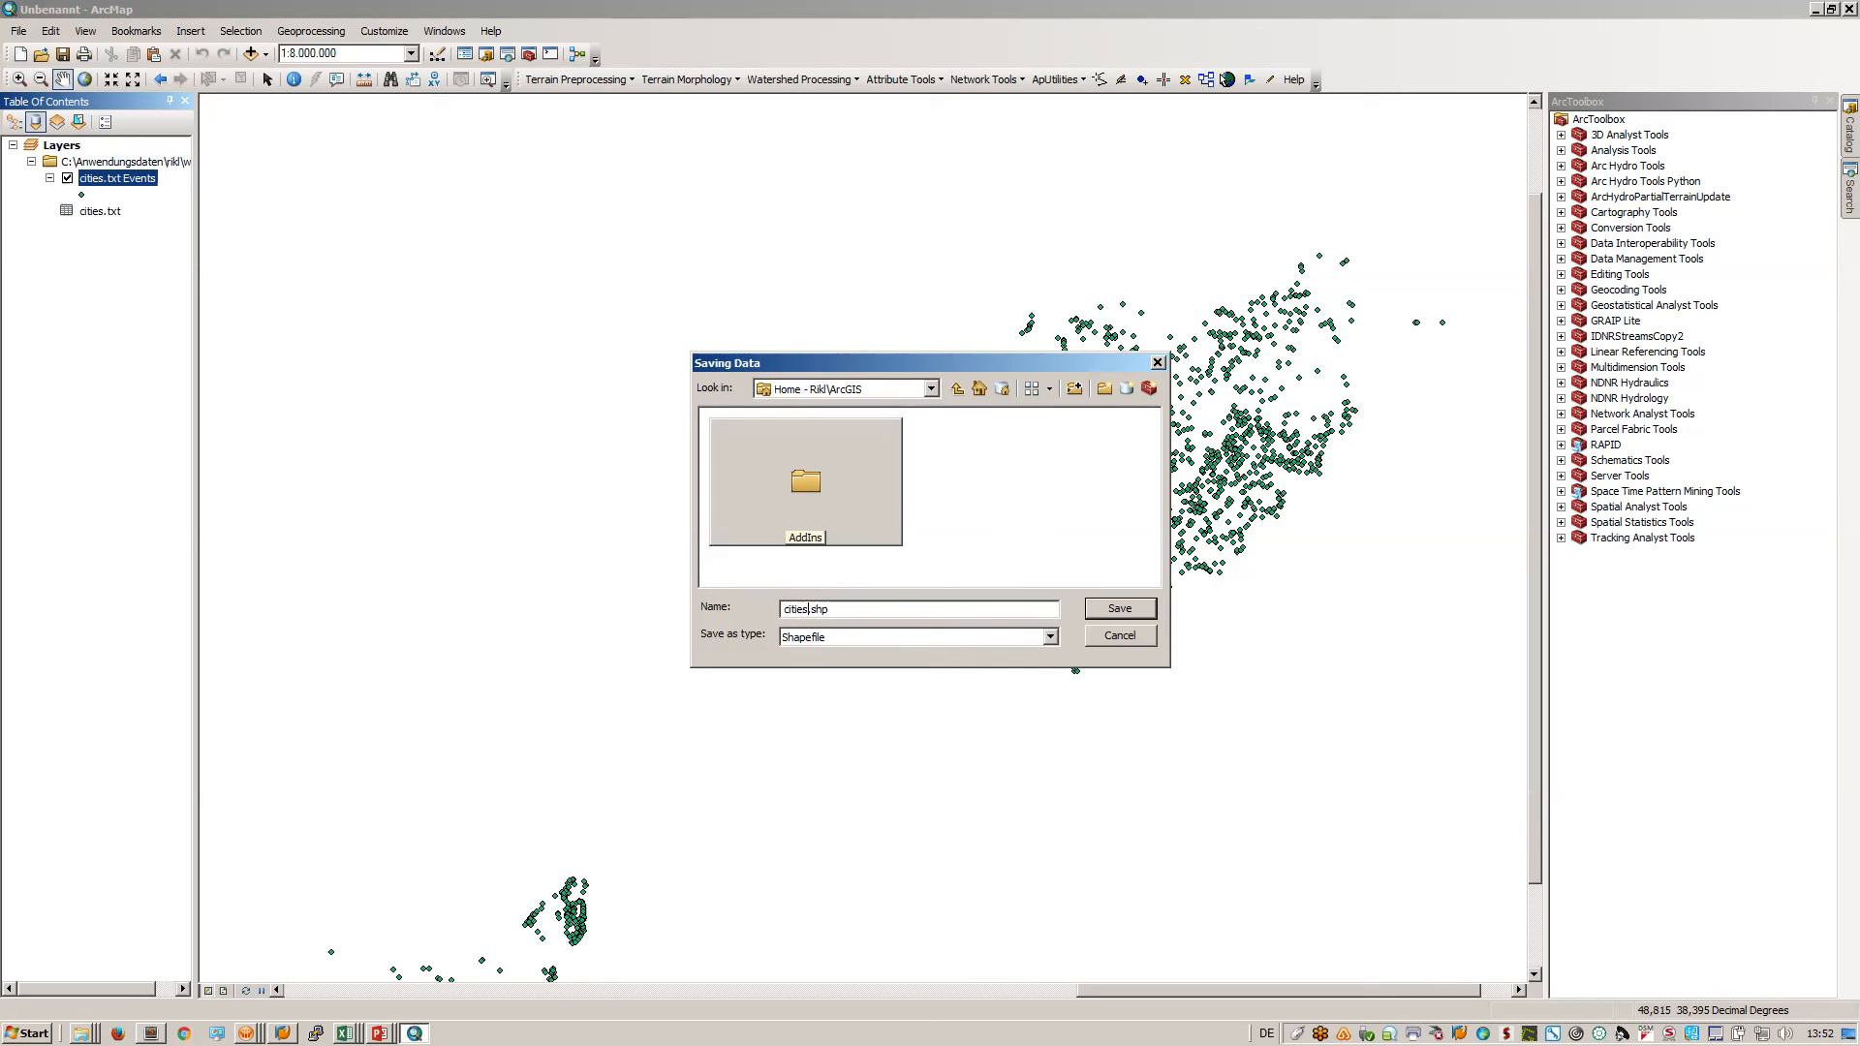
left_click(1116, 606)
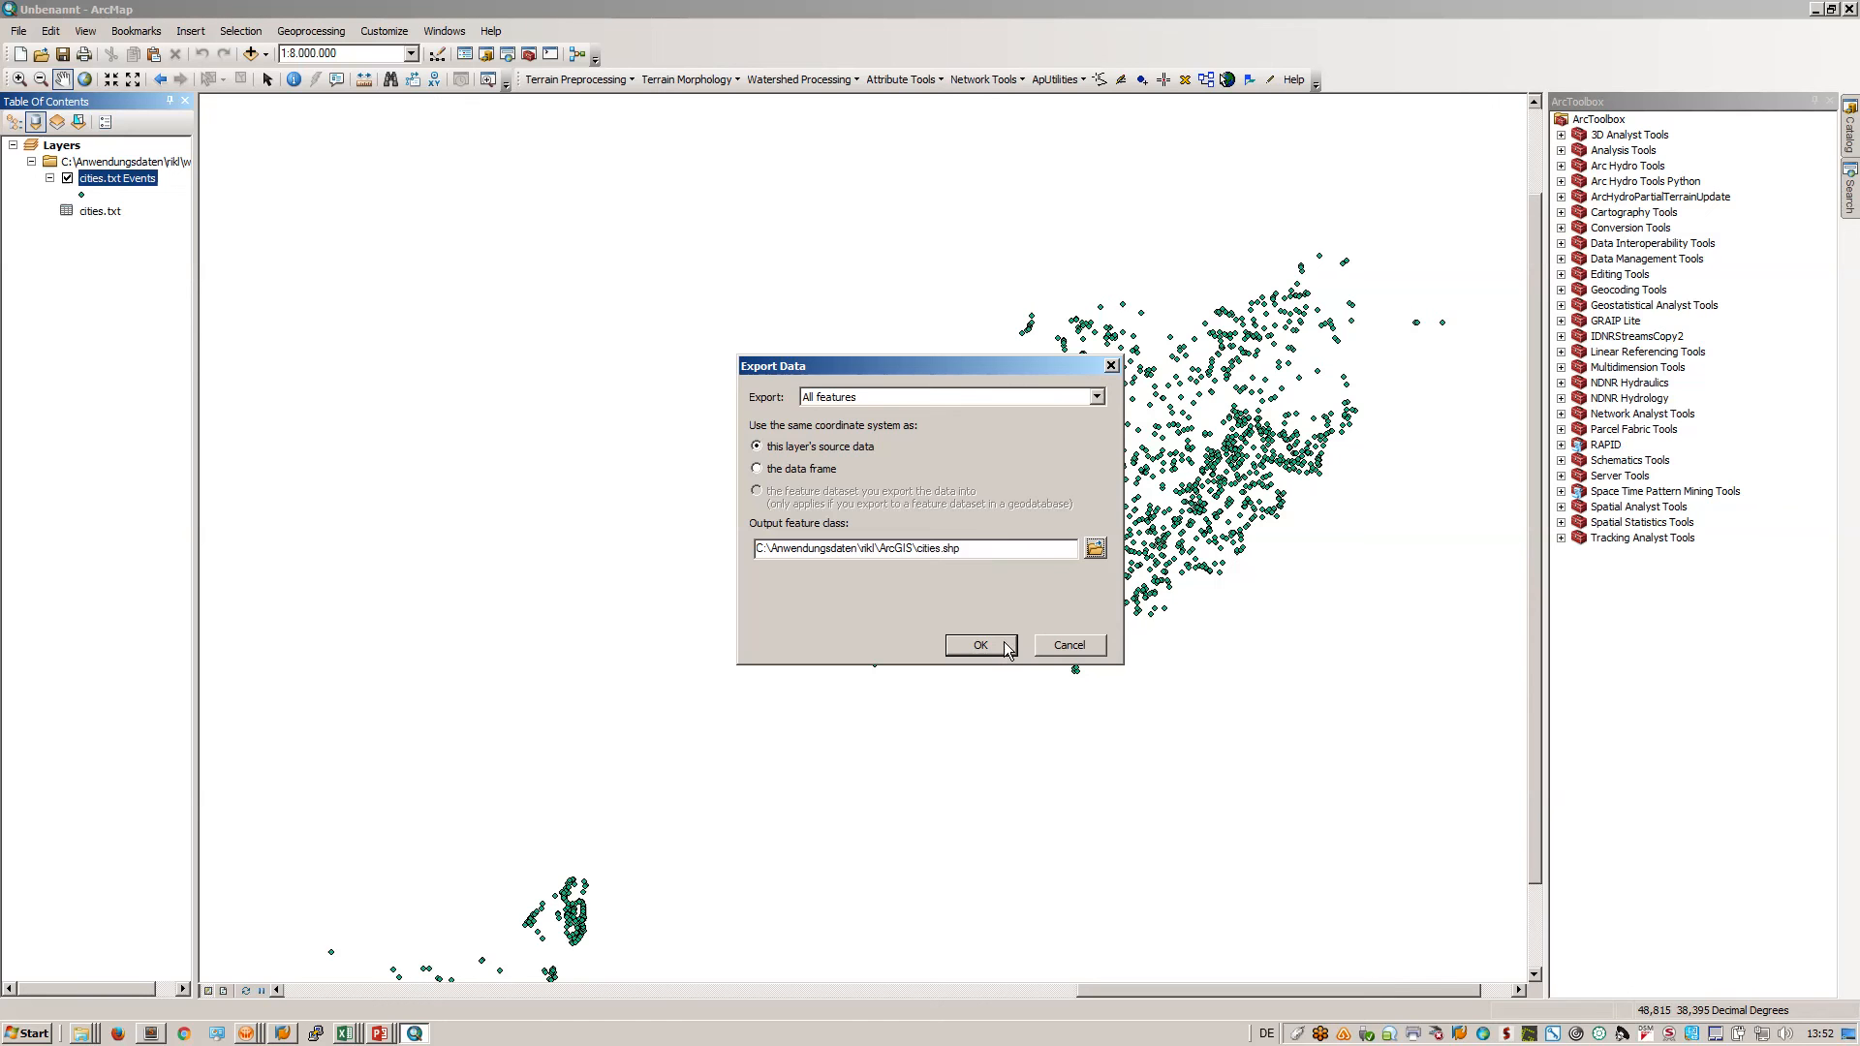
left_click(980, 643)
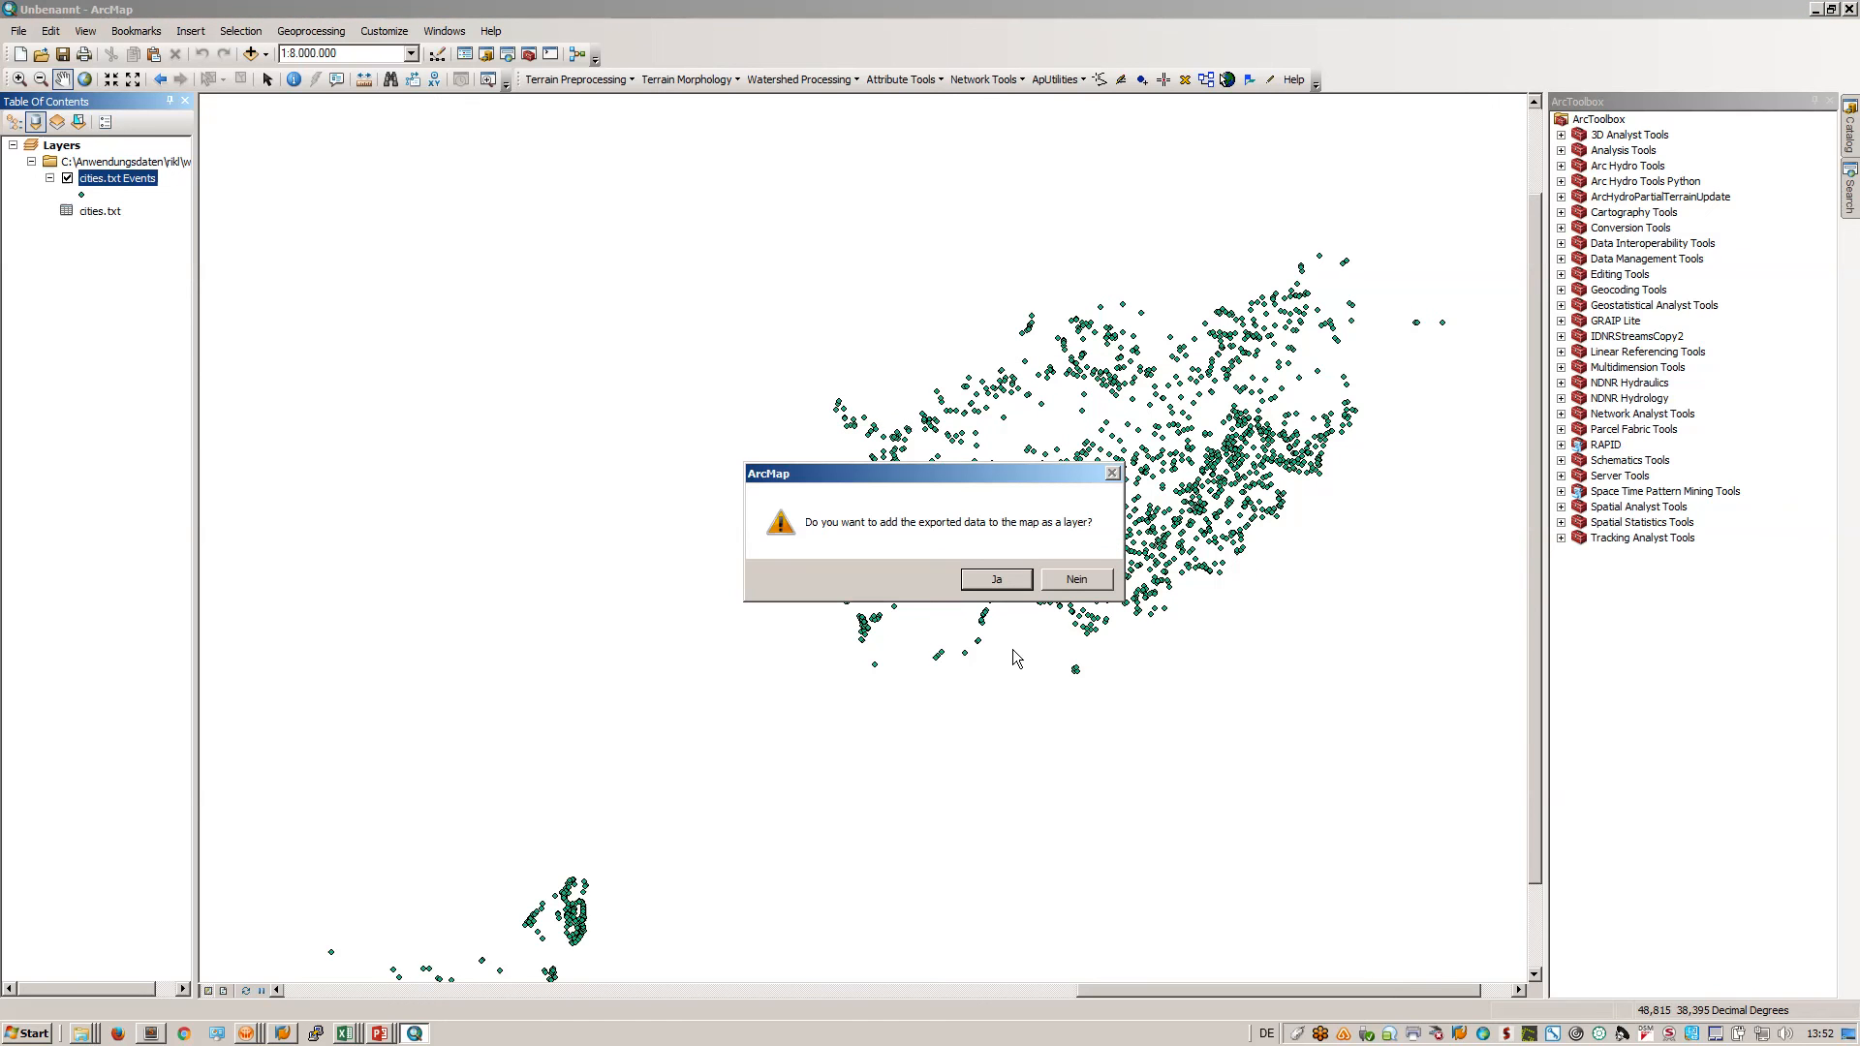
- Add cities.shp as a layer and remove the original cities.txt Events layer and table
left_click(993, 580)
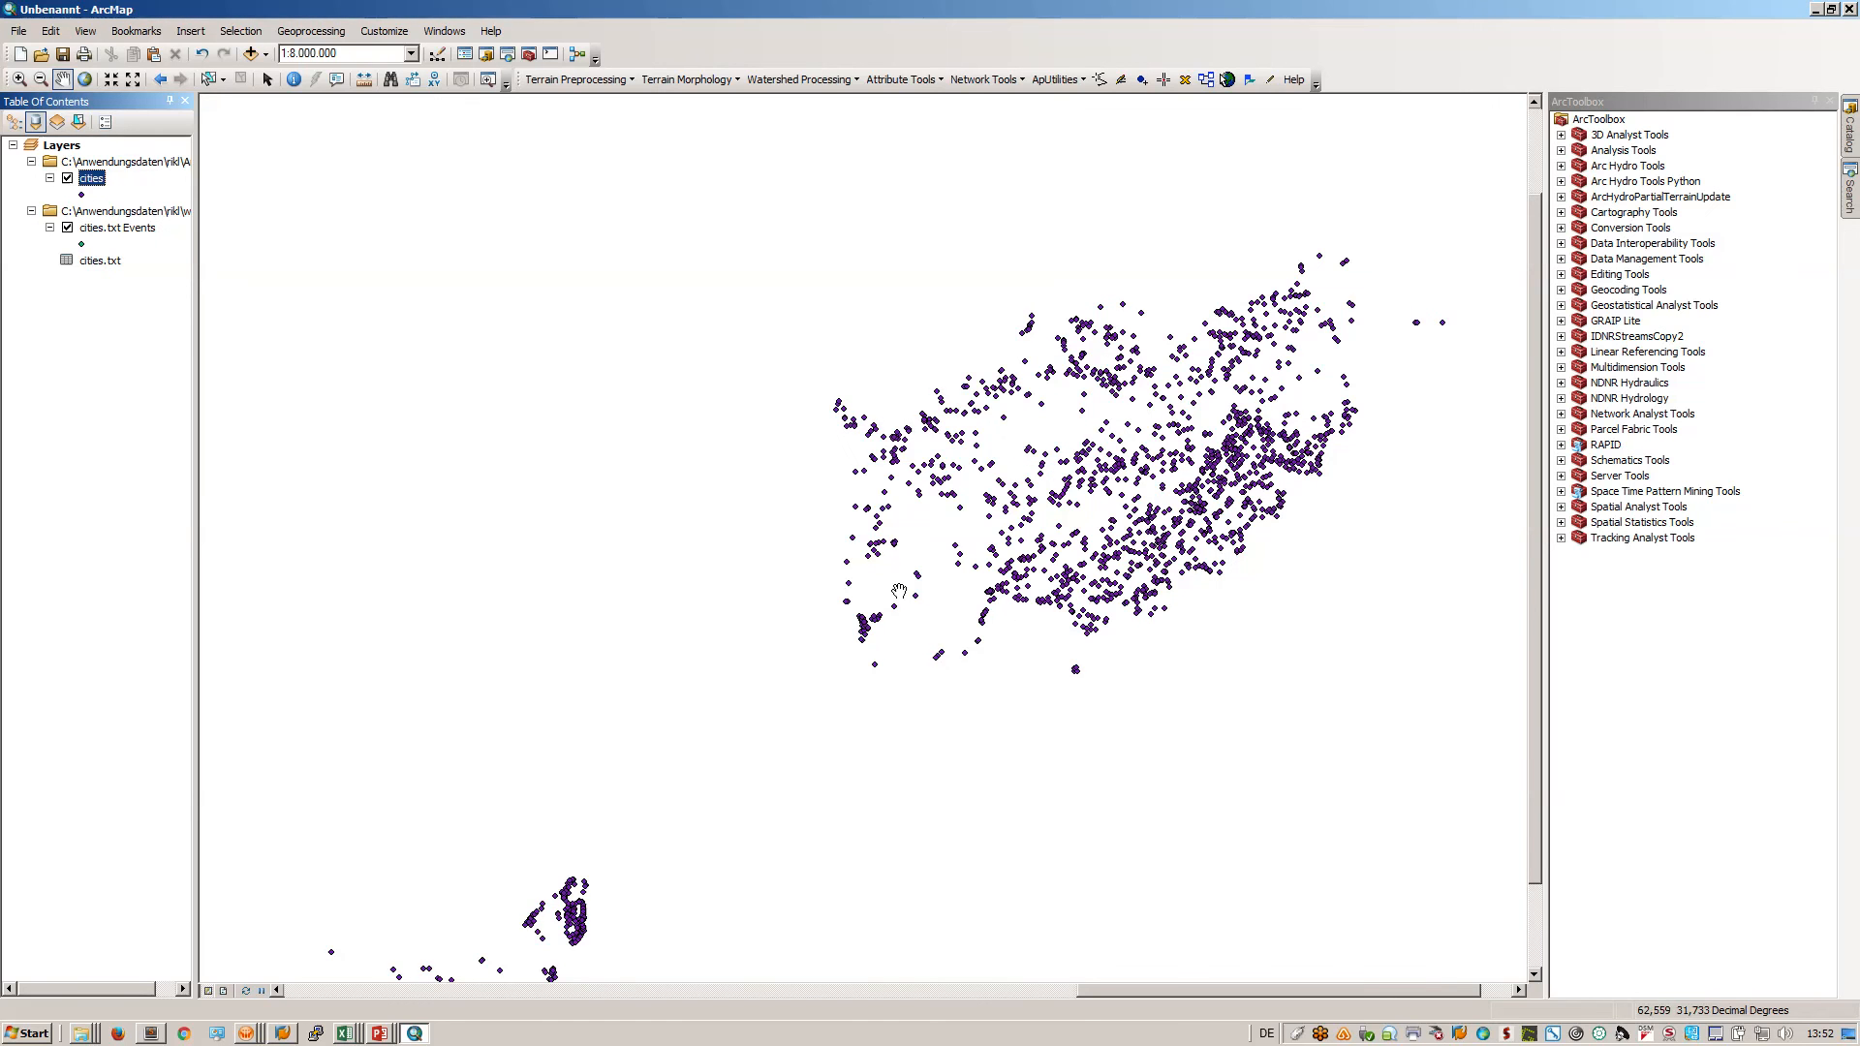
right_click(130, 210)
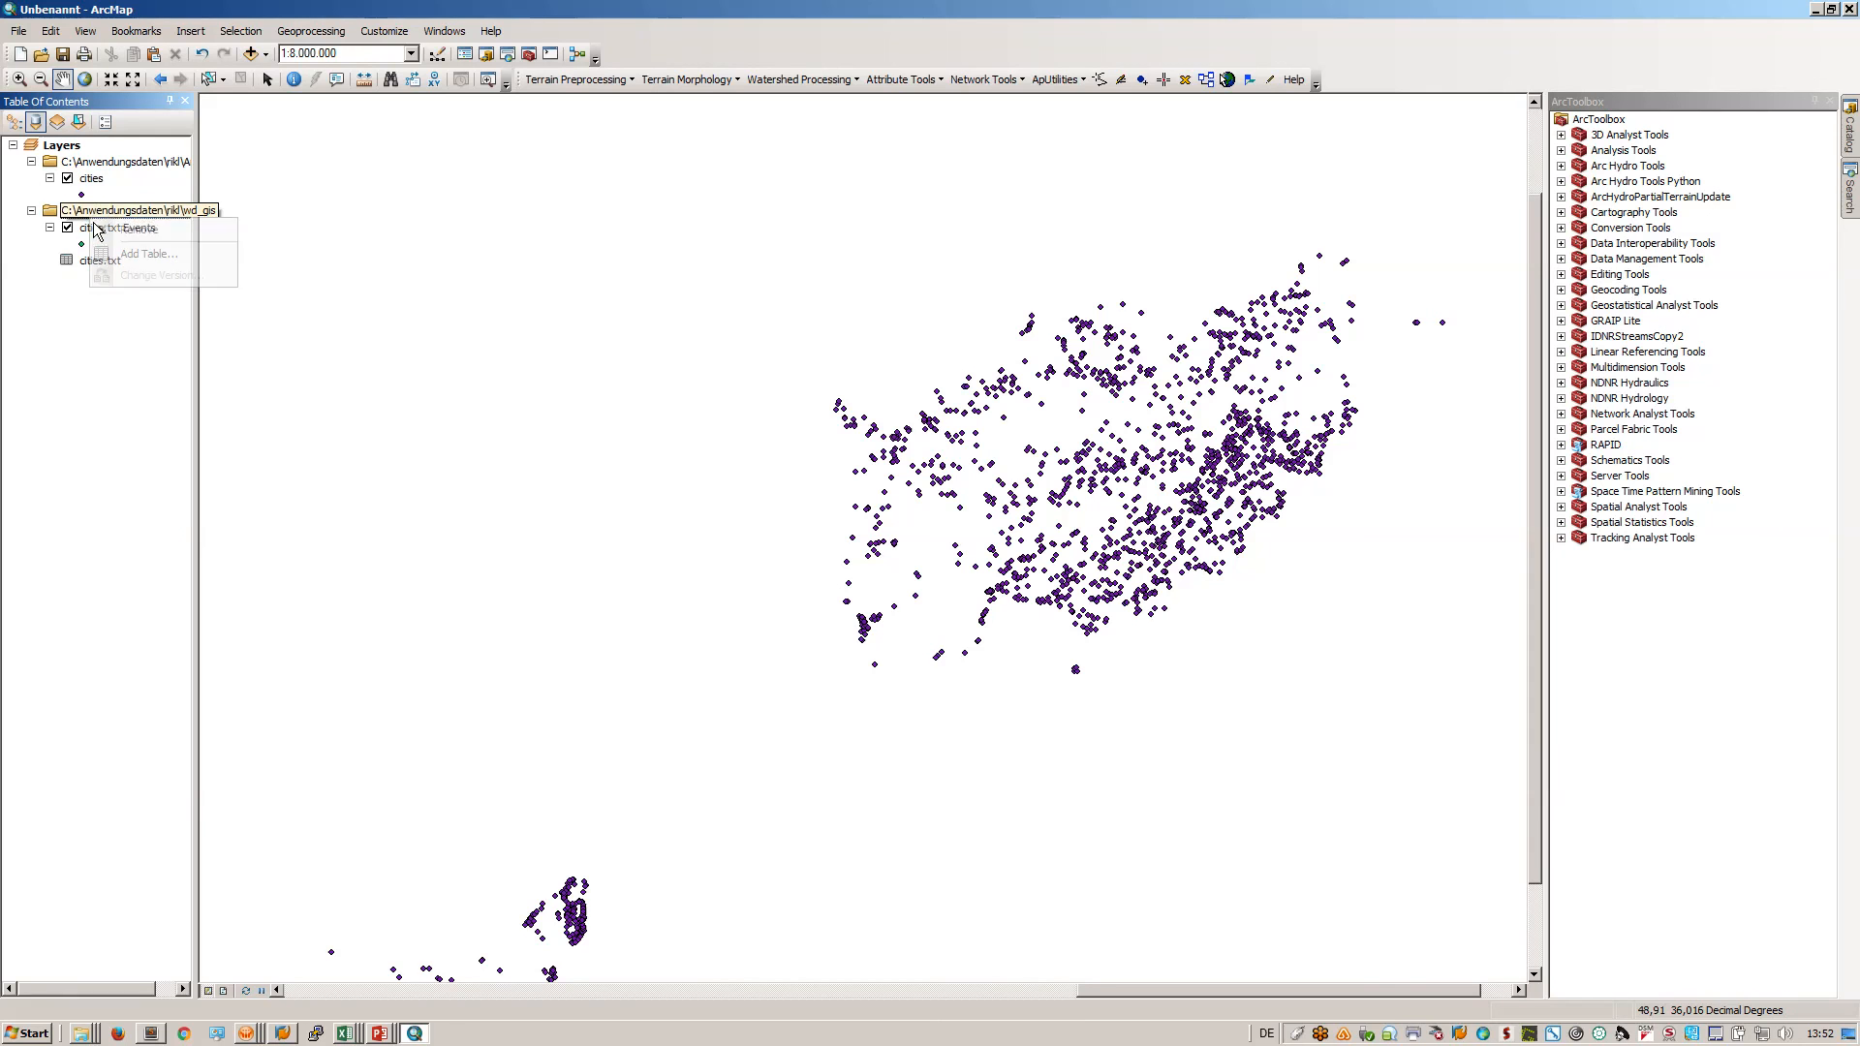
right_click(101, 228)
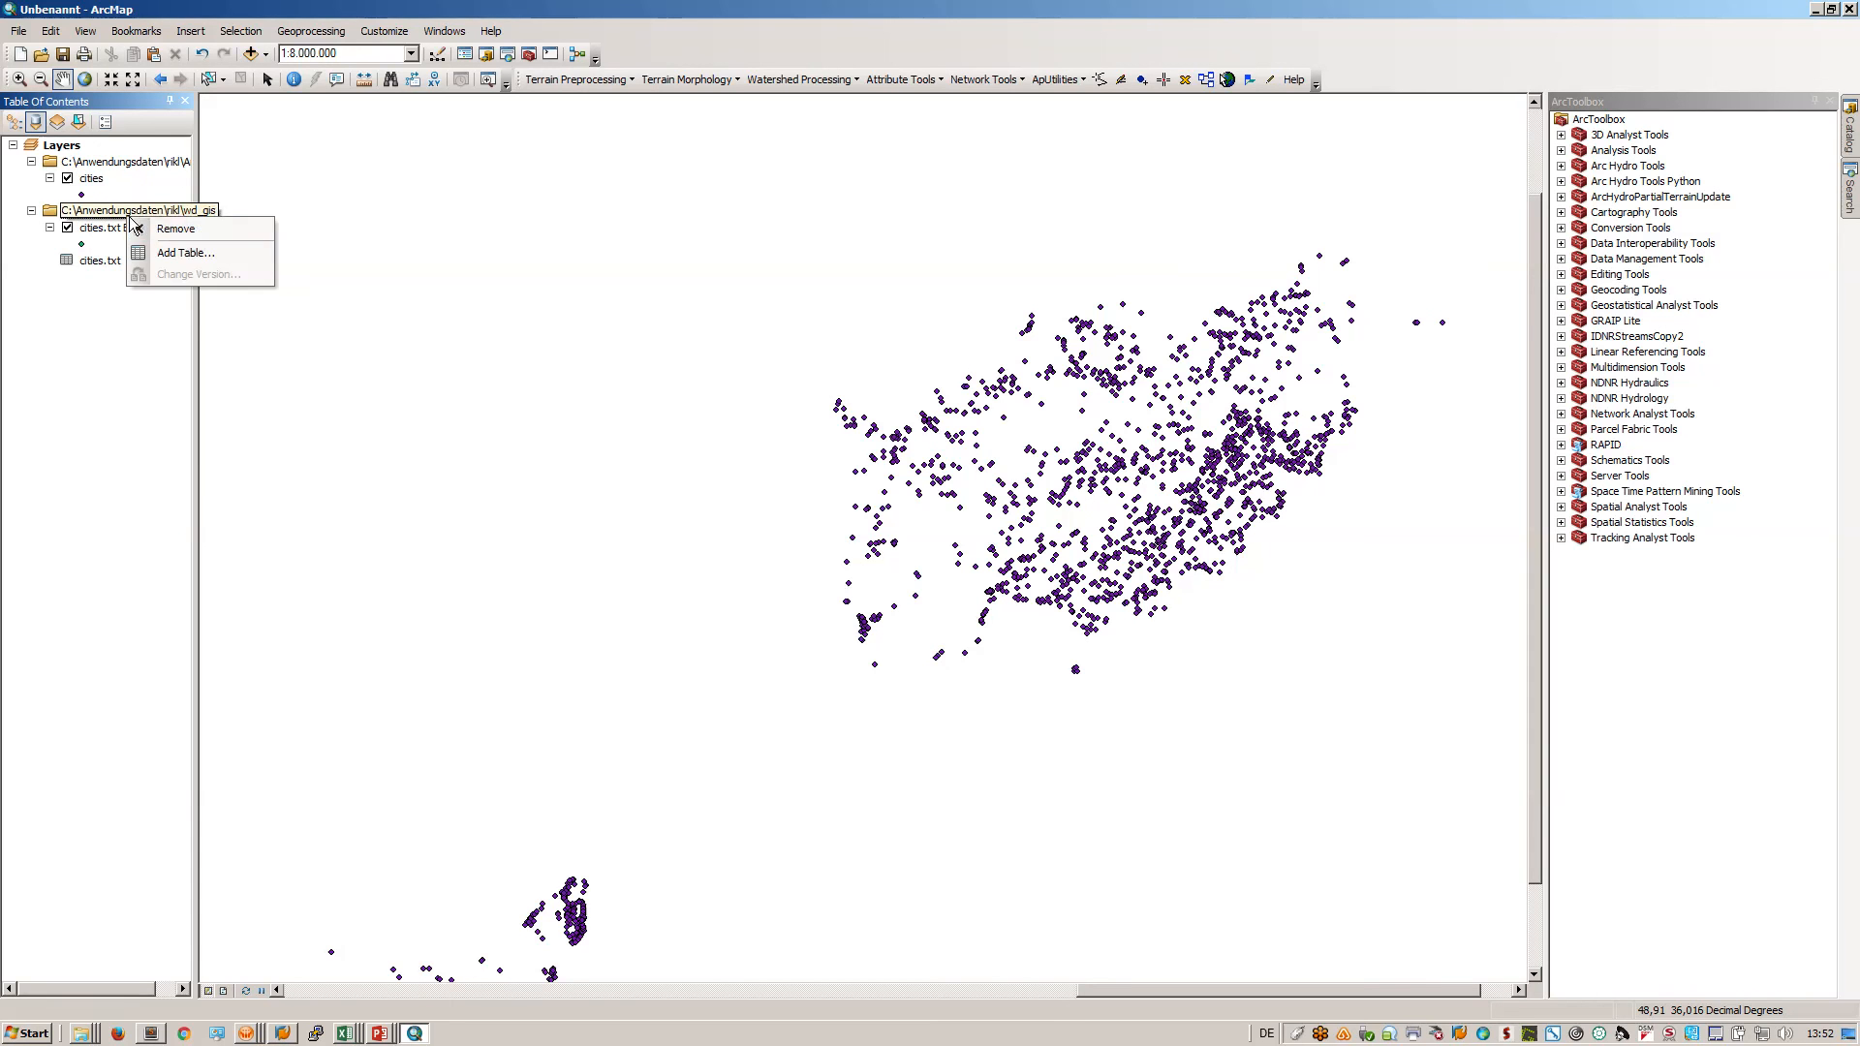
left_click(176, 229)
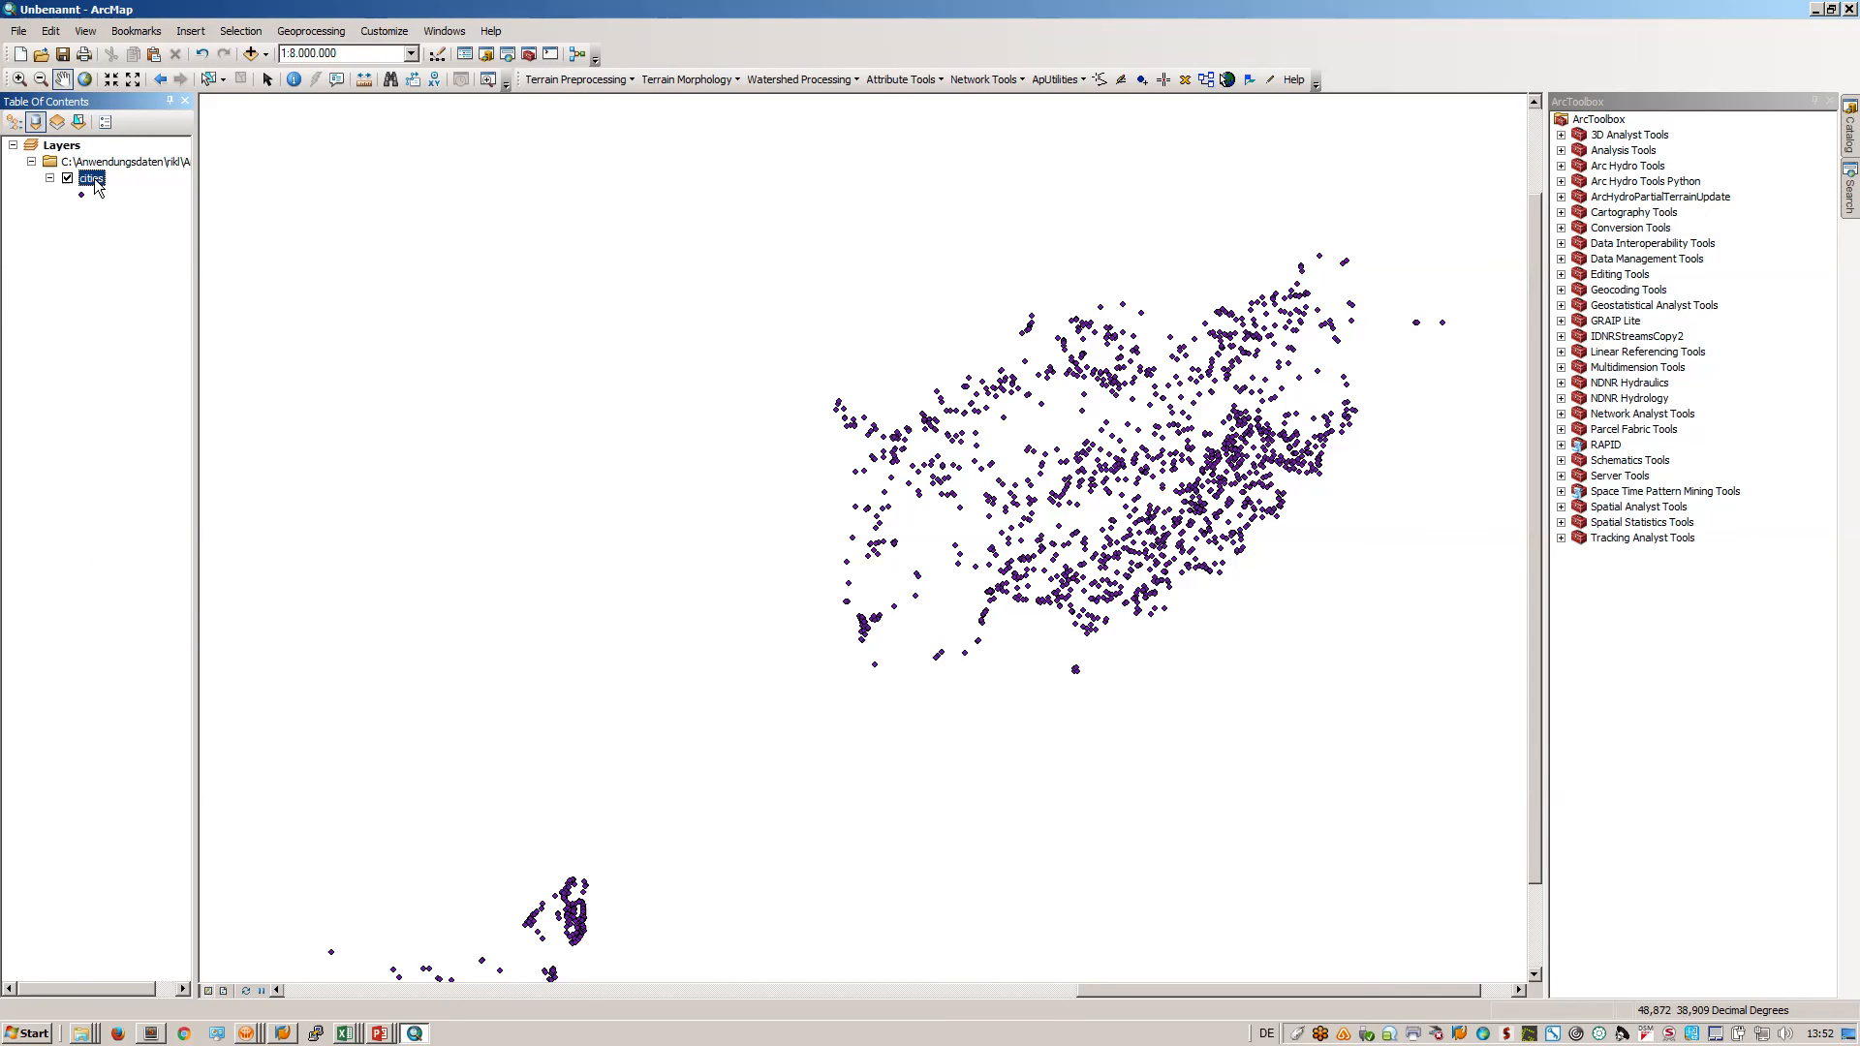
right_click(93, 178)
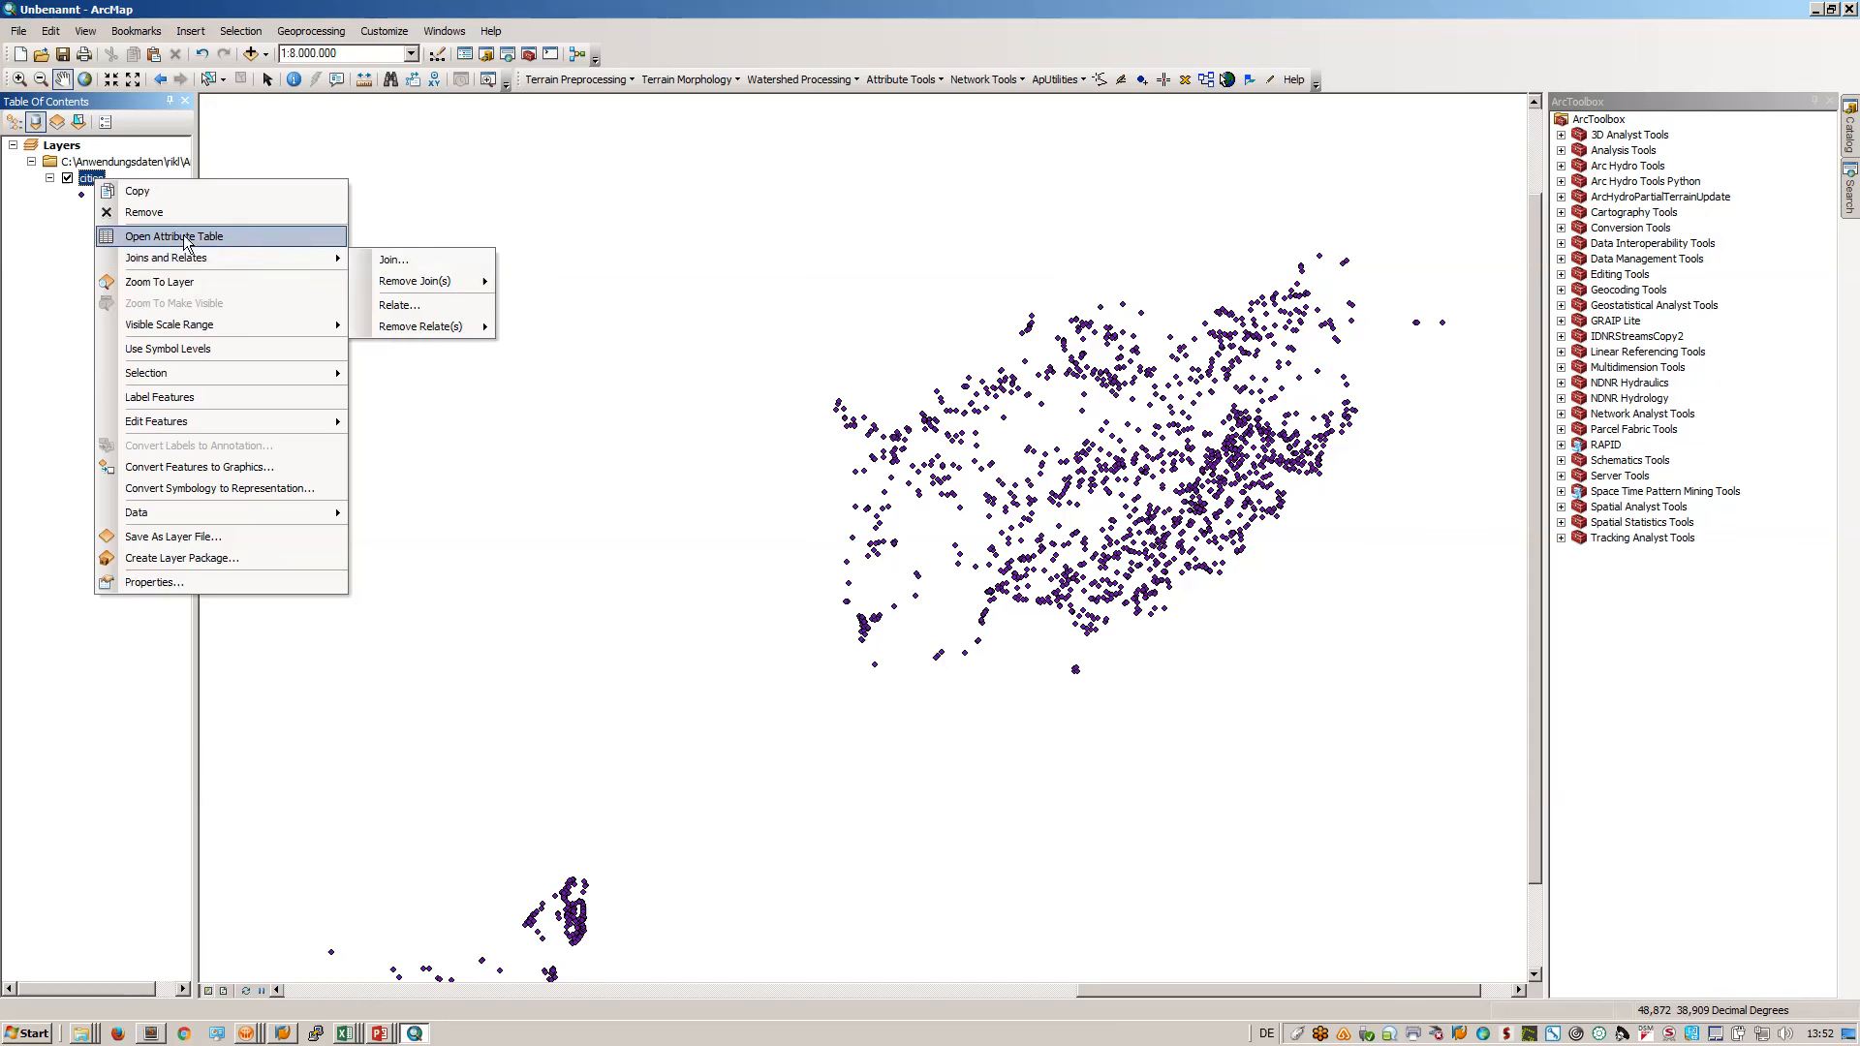
left_click(172, 237)
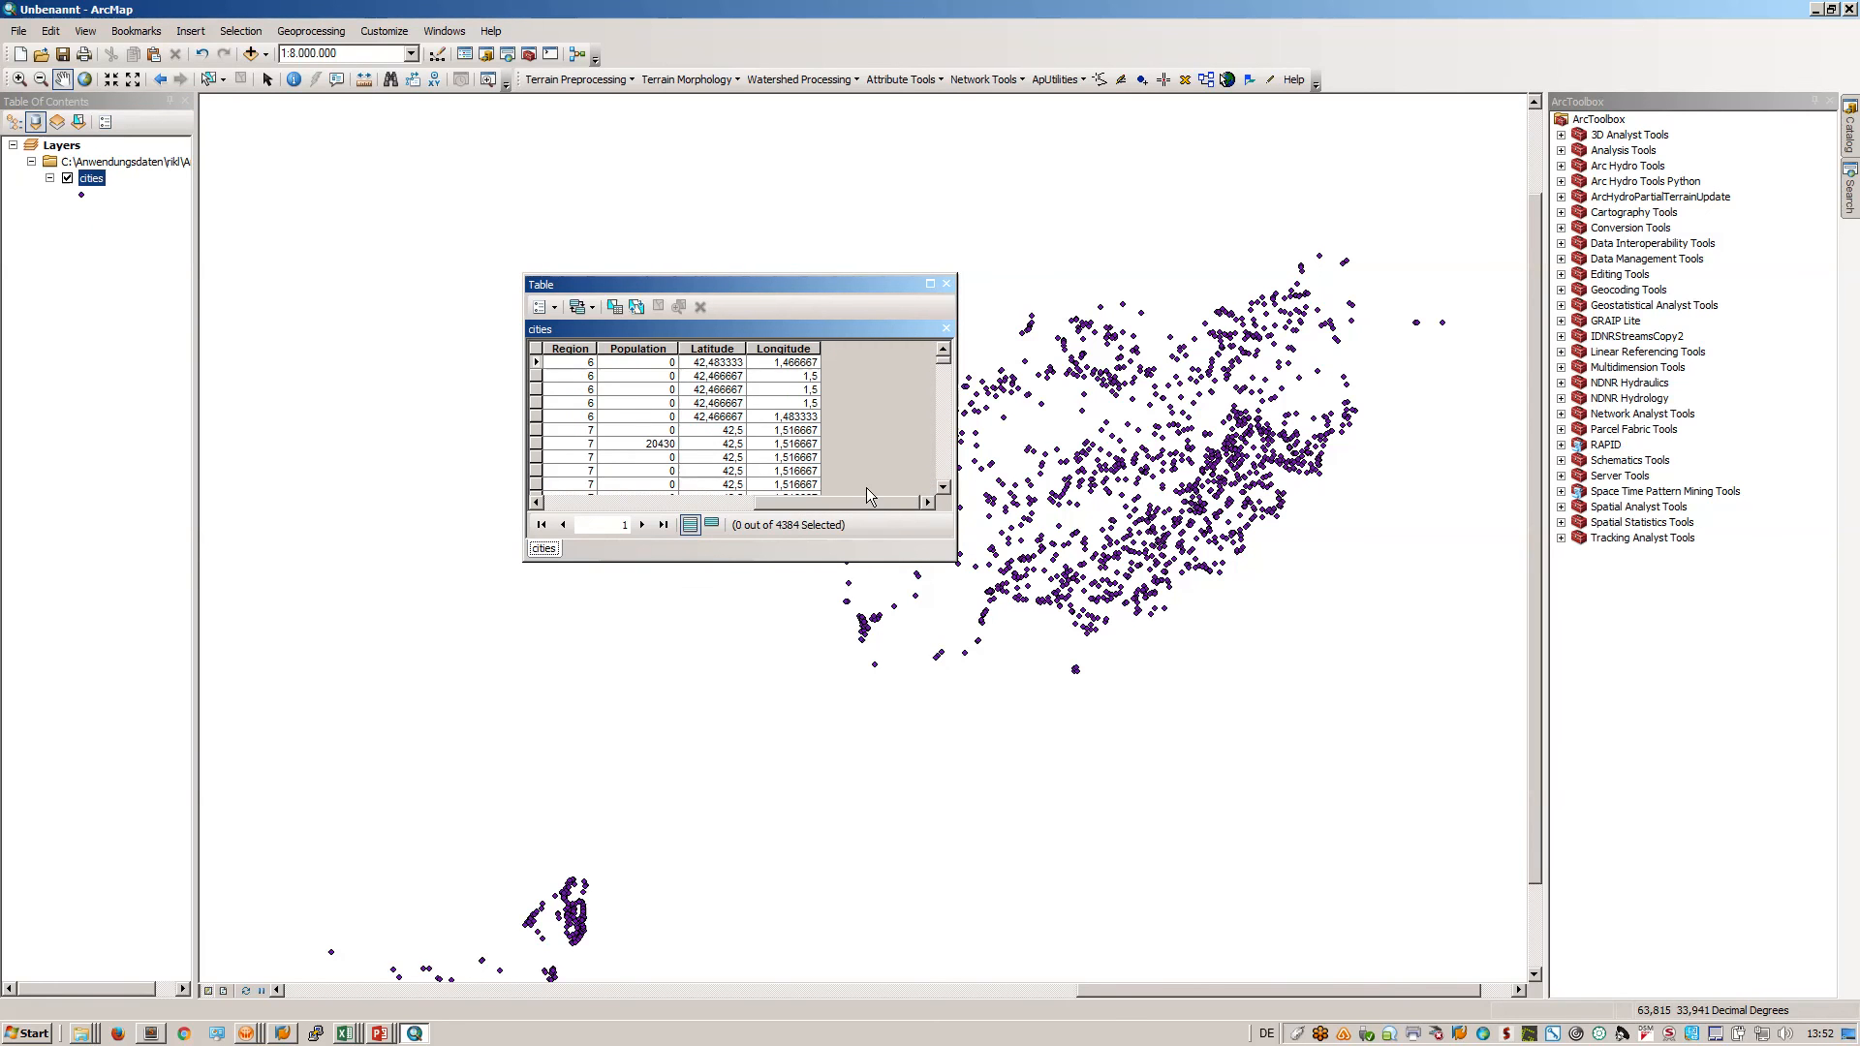
left_click(943, 283)
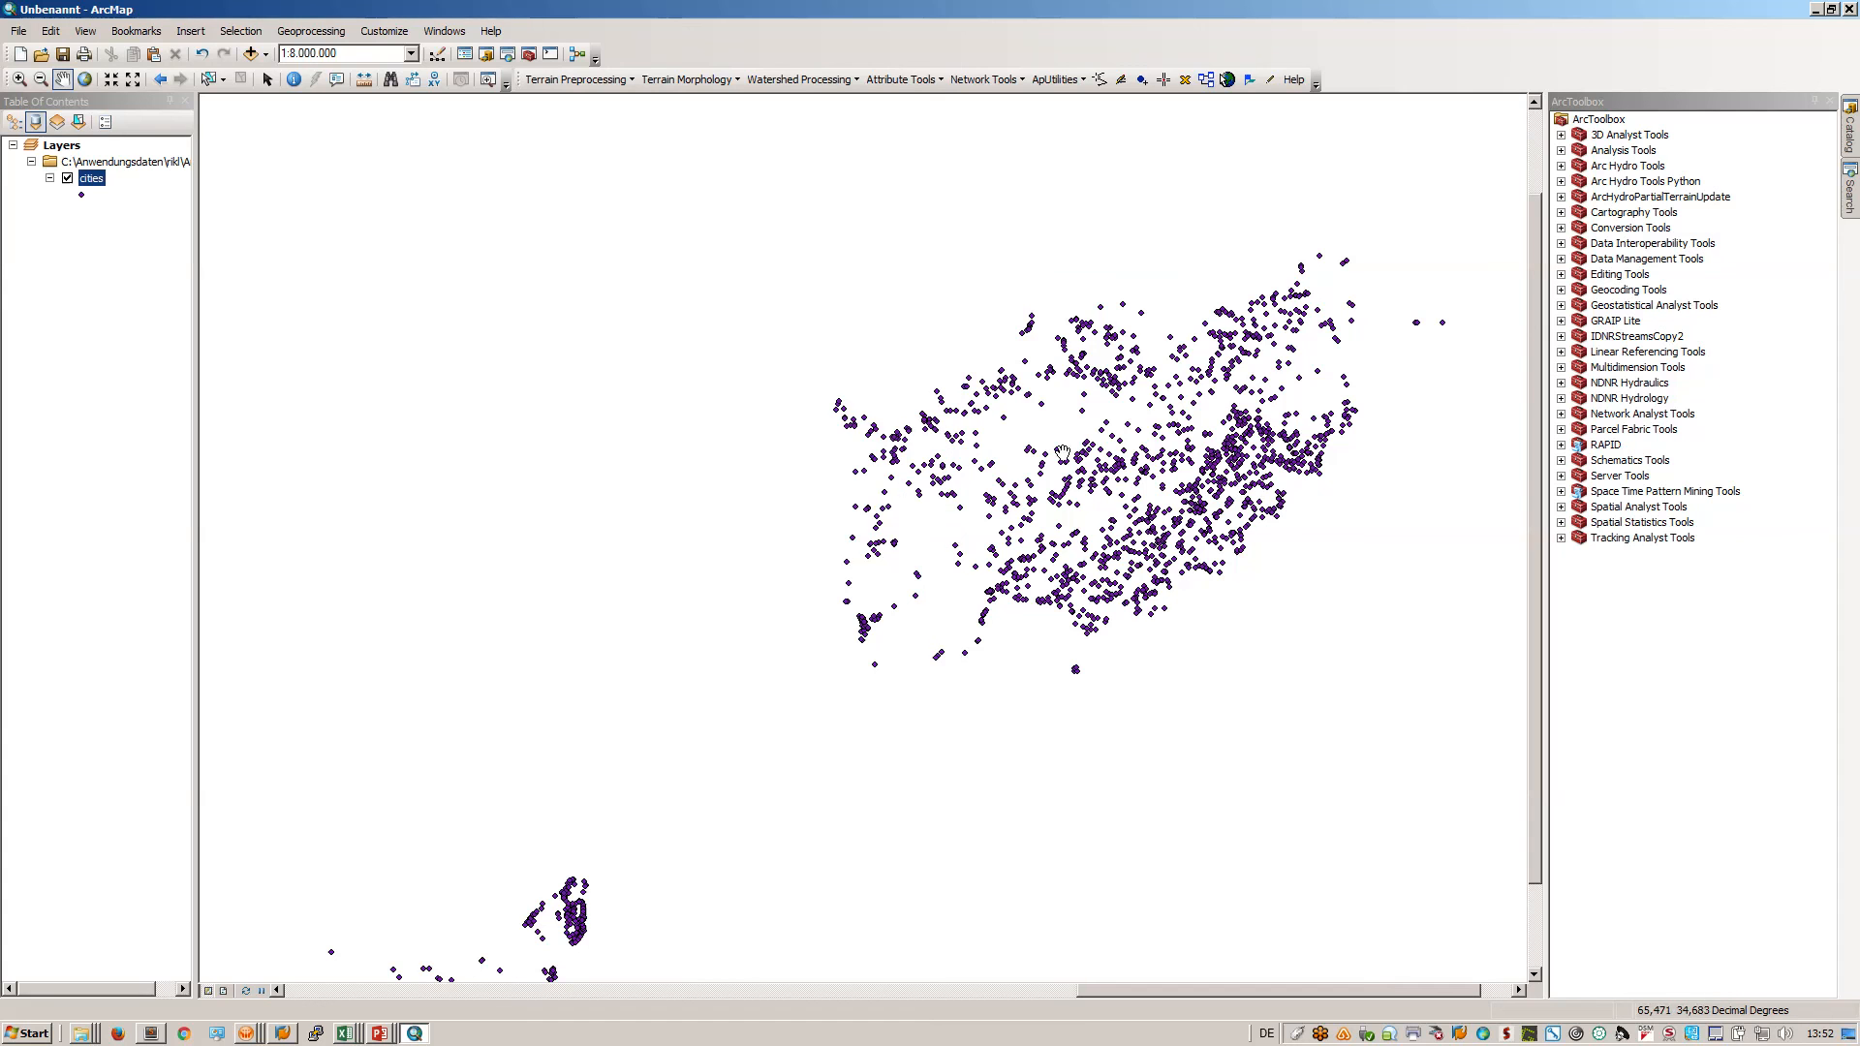
mouse_move(1032, 498)
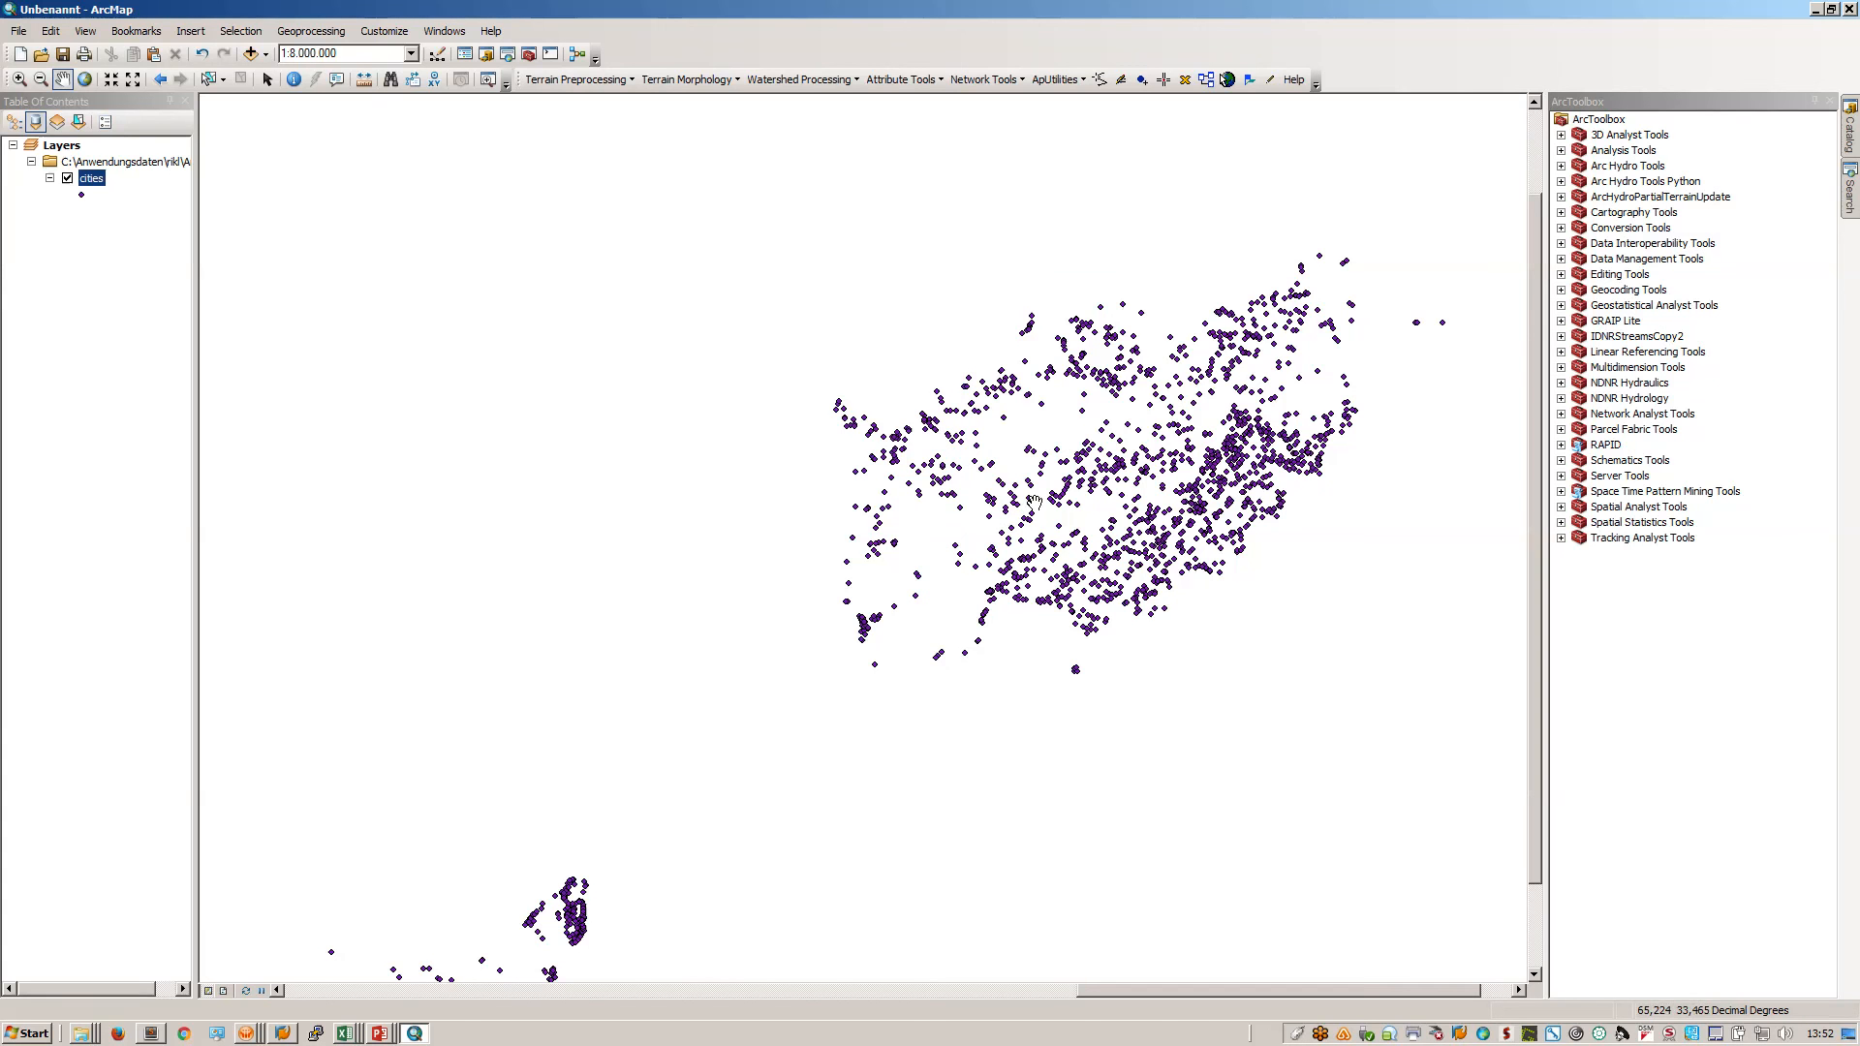